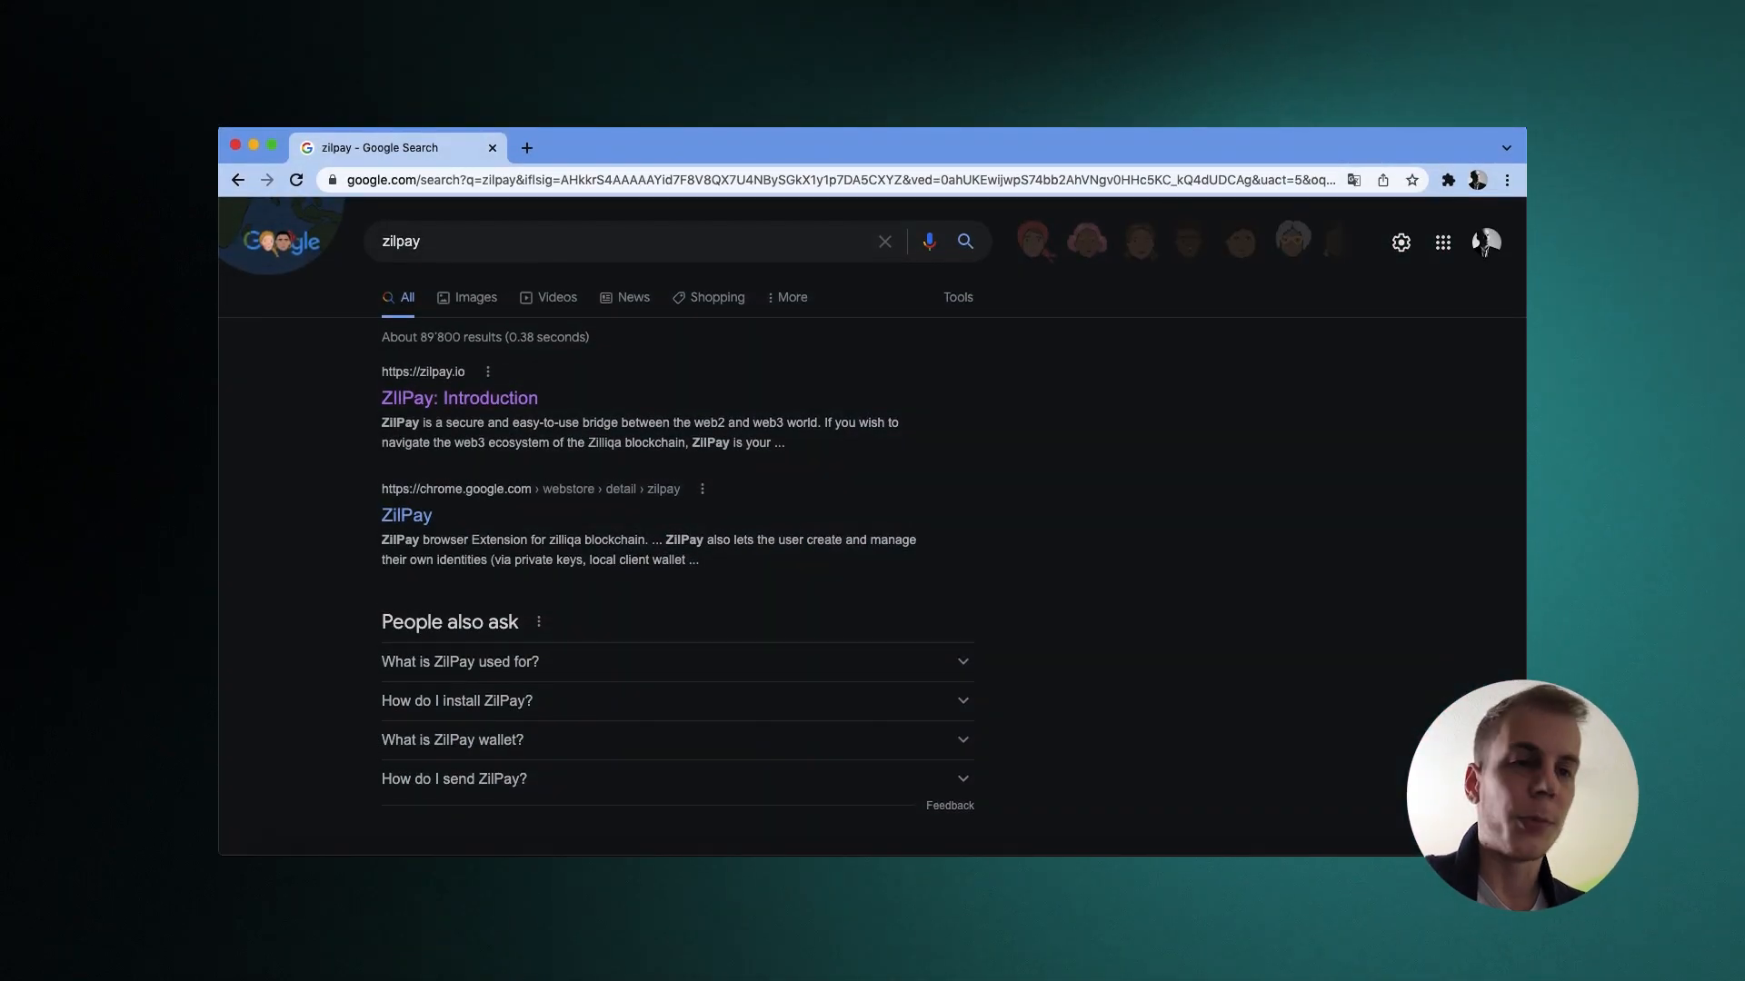
From the zilpay results, reach zilpay.io and follow 'Get Chrome Extension' to the Web Store listing
{"action": "left_click", "coordinate": [458, 398]}
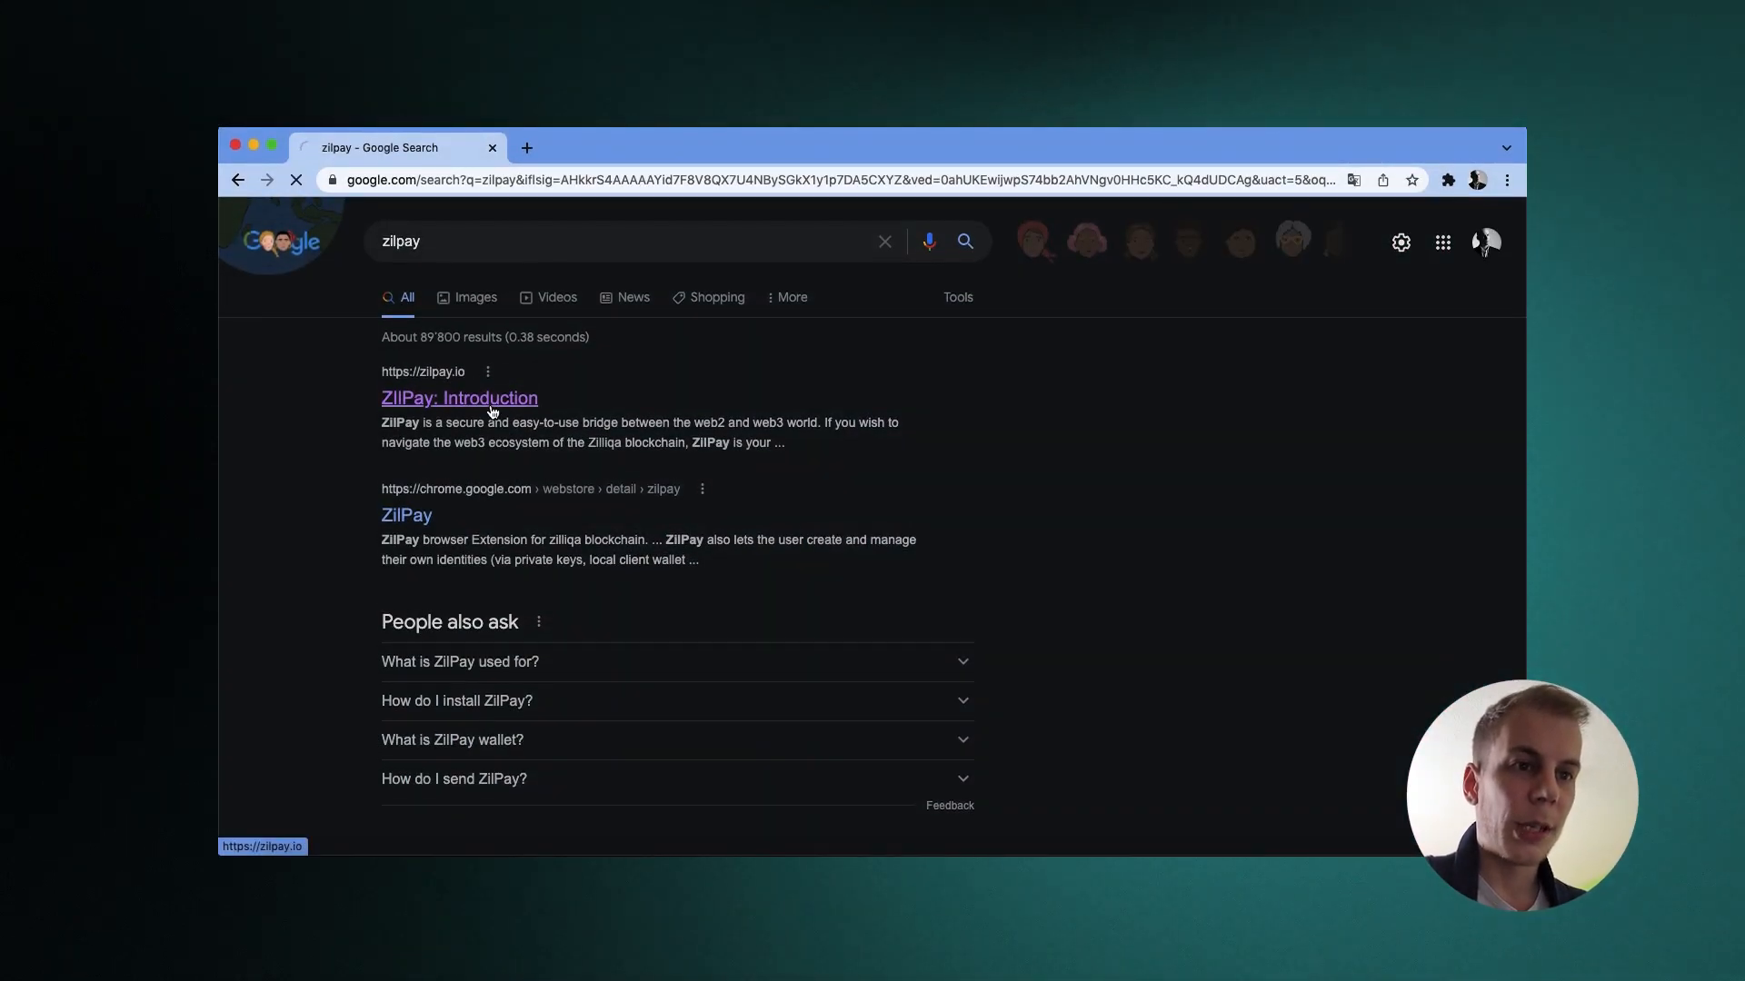
{"action": "left_click", "coordinate": [458, 398]}
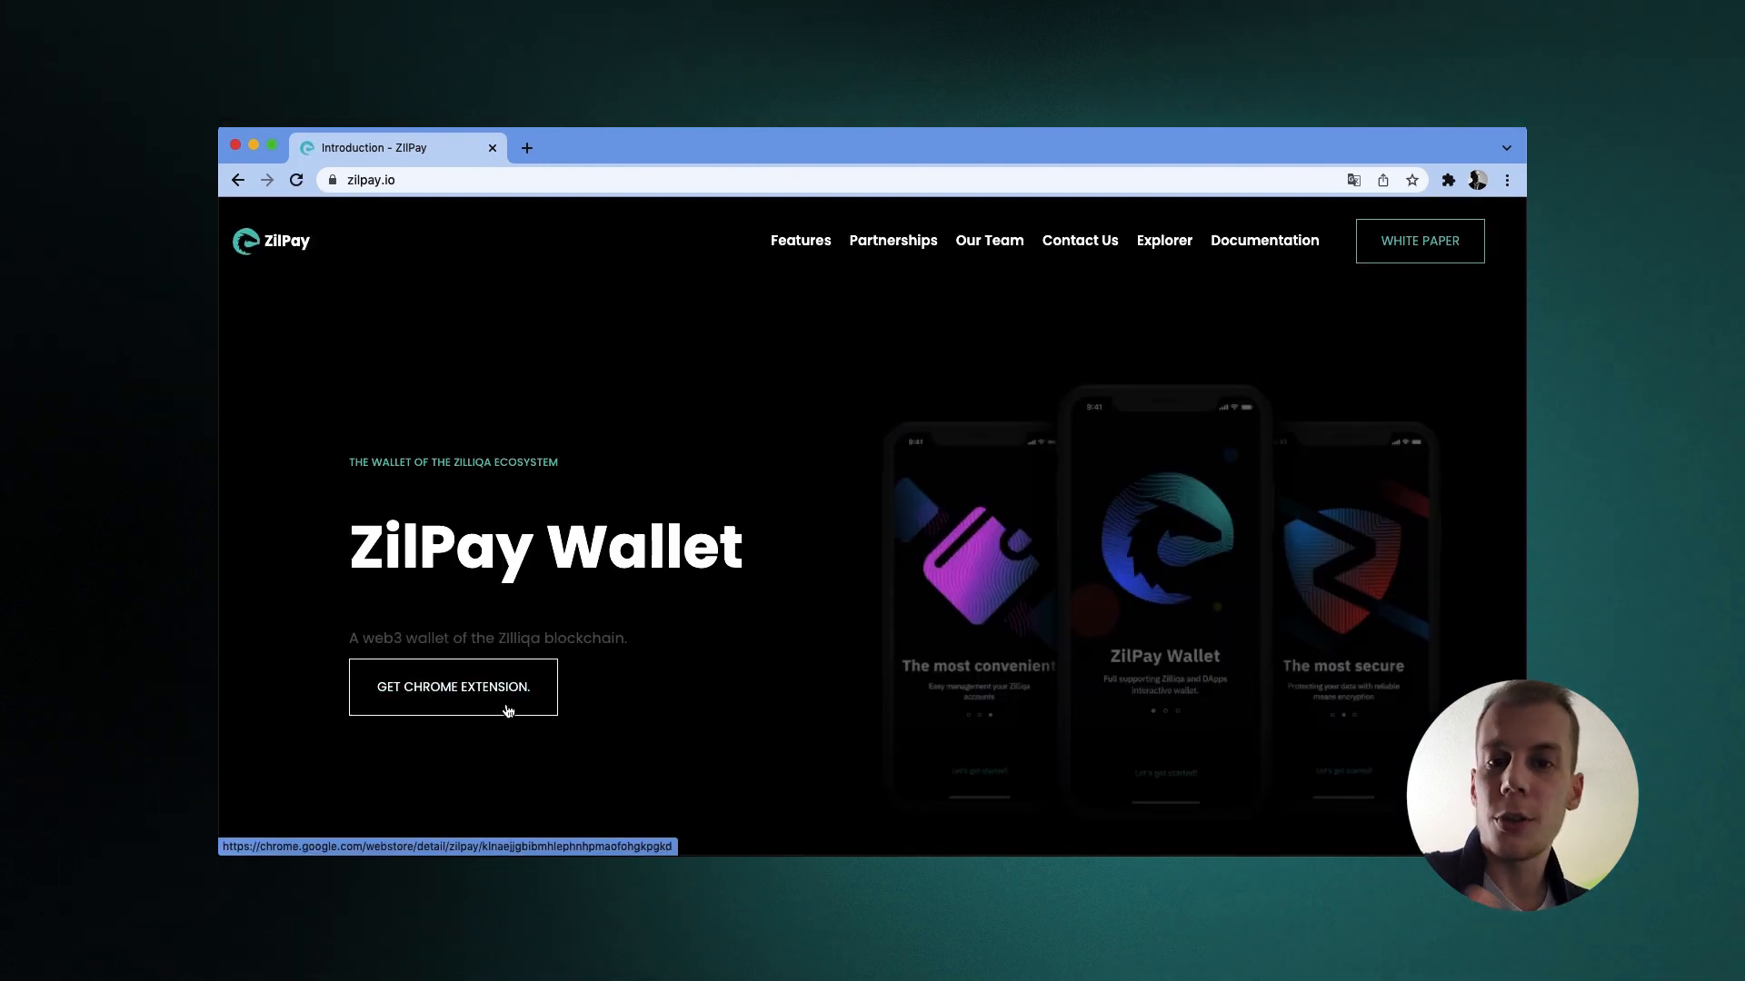
{"action": "left_click", "coordinate": [453, 687]}
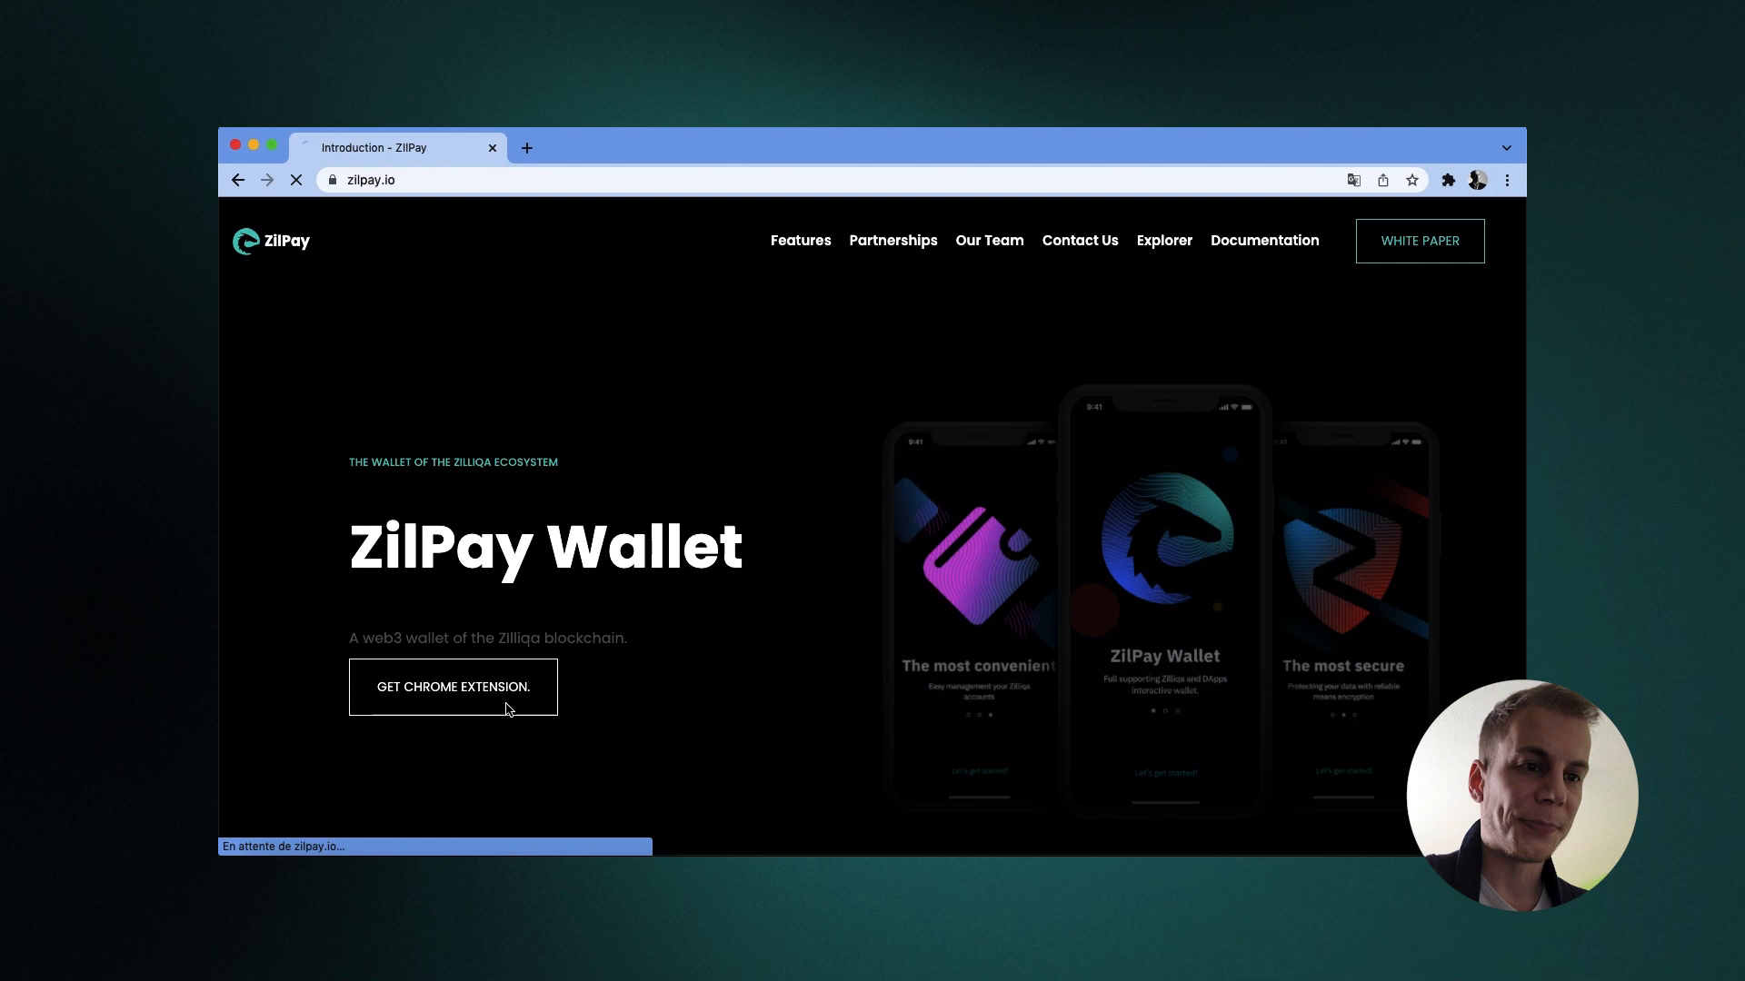
{"action": "left_click", "coordinate": [453, 687]}
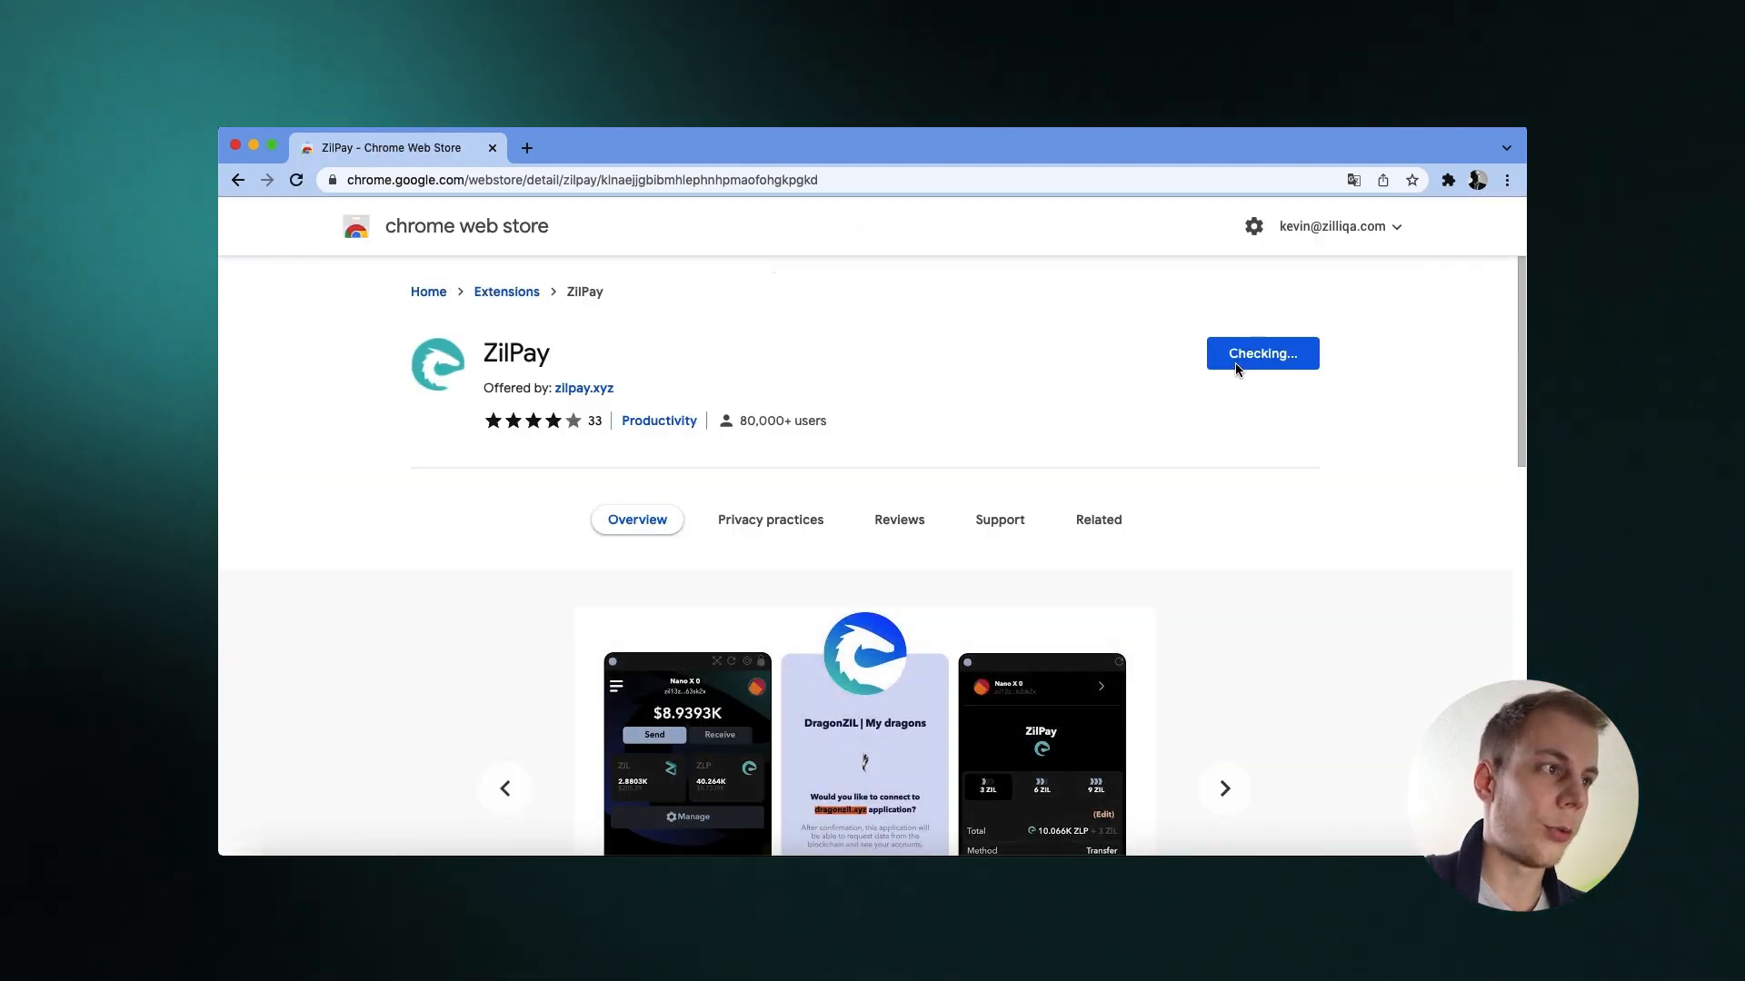
Add the ZilPay extension to Chrome via 'Ajouter l'extension', opening its welcome page
{"action": "left_click", "coordinate": [1261, 353]}
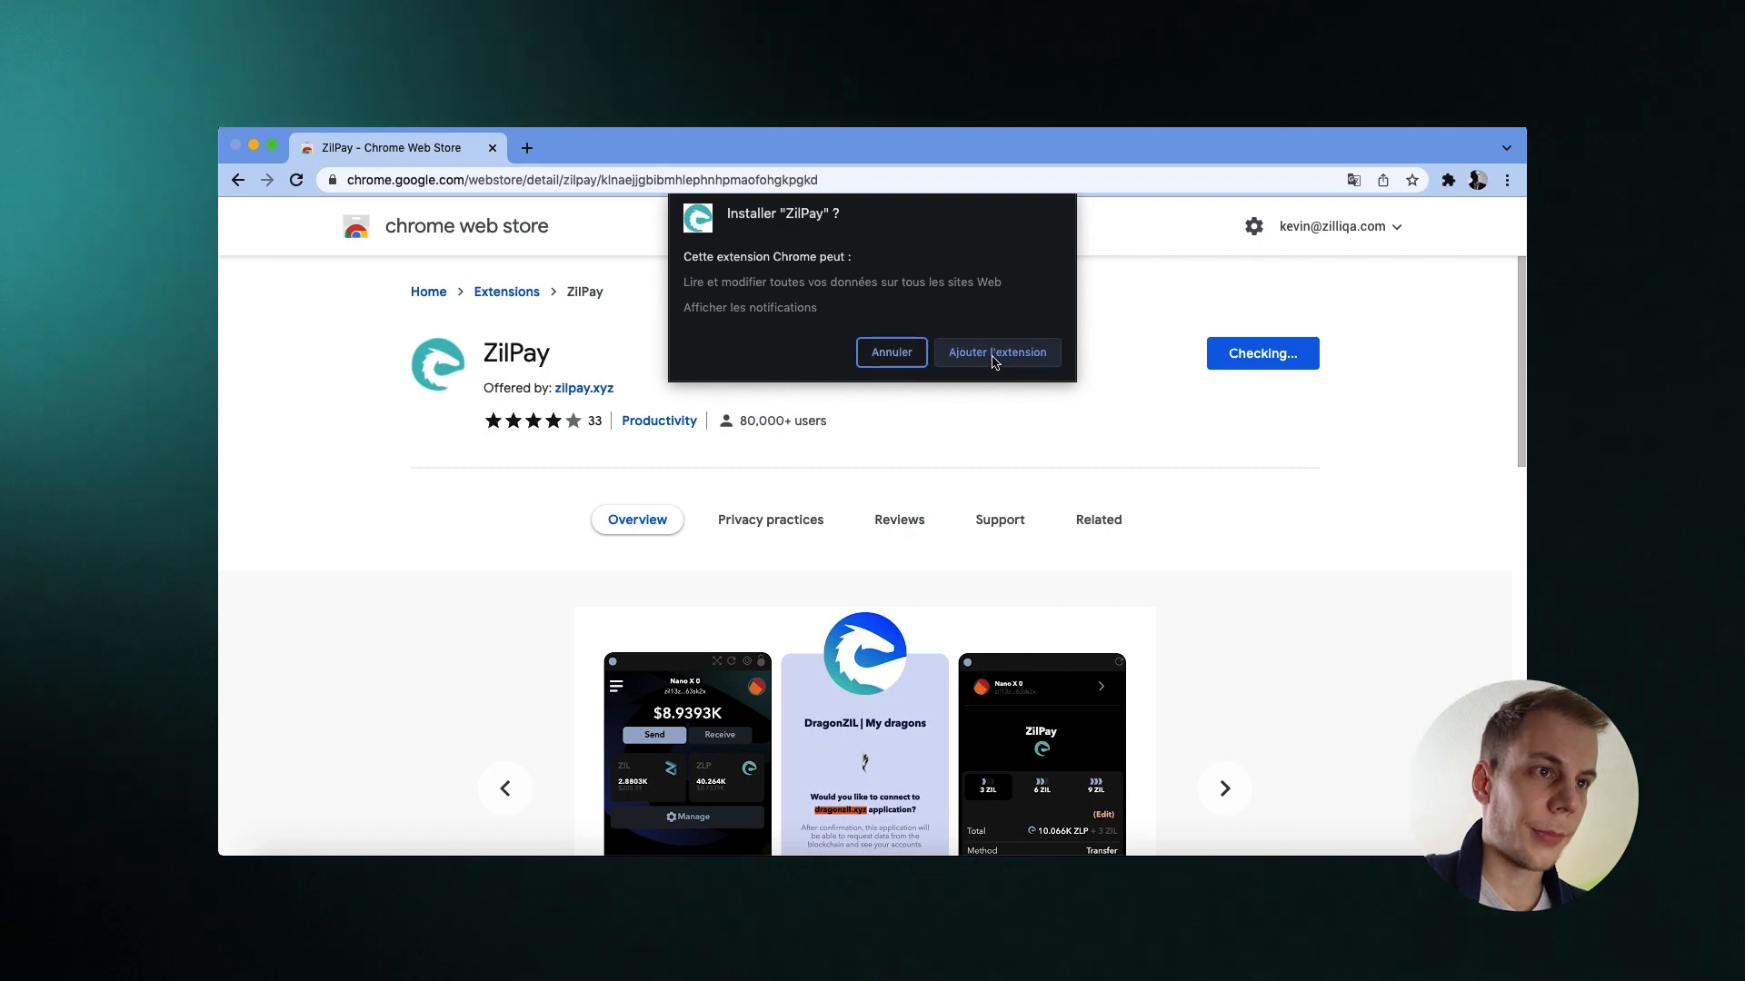
{"action": "left_click", "coordinate": [996, 352]}
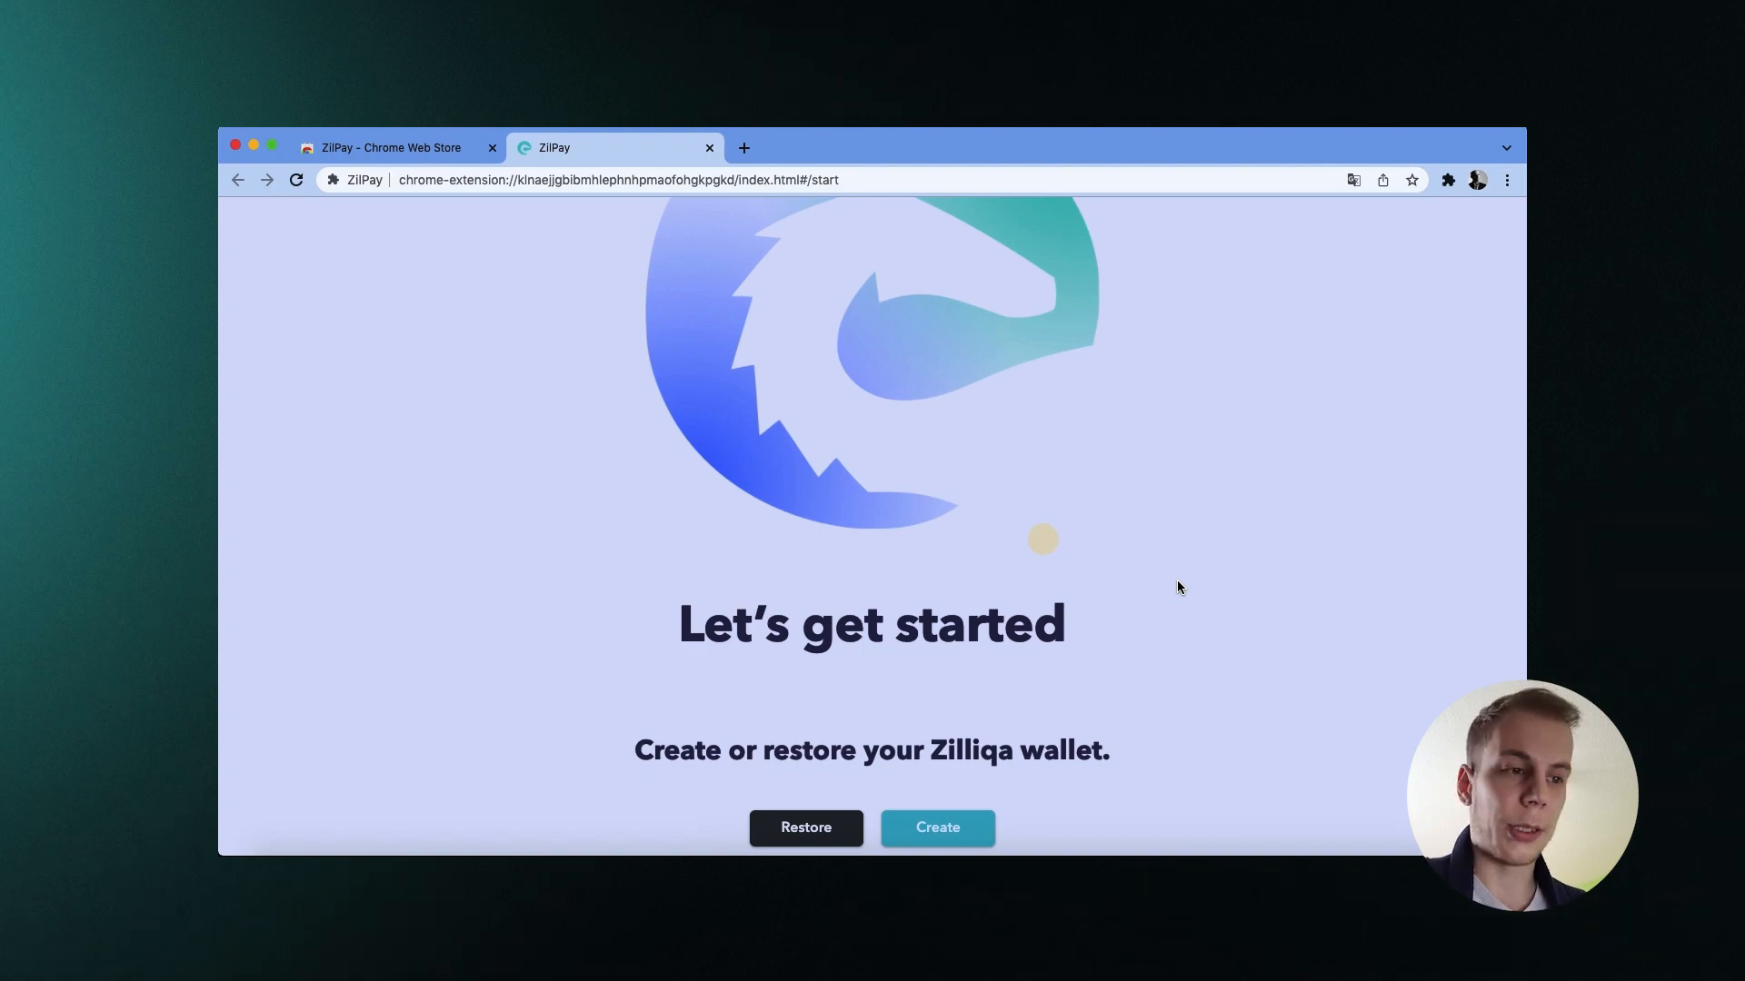
Create a new wallet with a 12-word secret phrase and continue to verification
{"action": "left_click", "coordinate": [936, 829]}
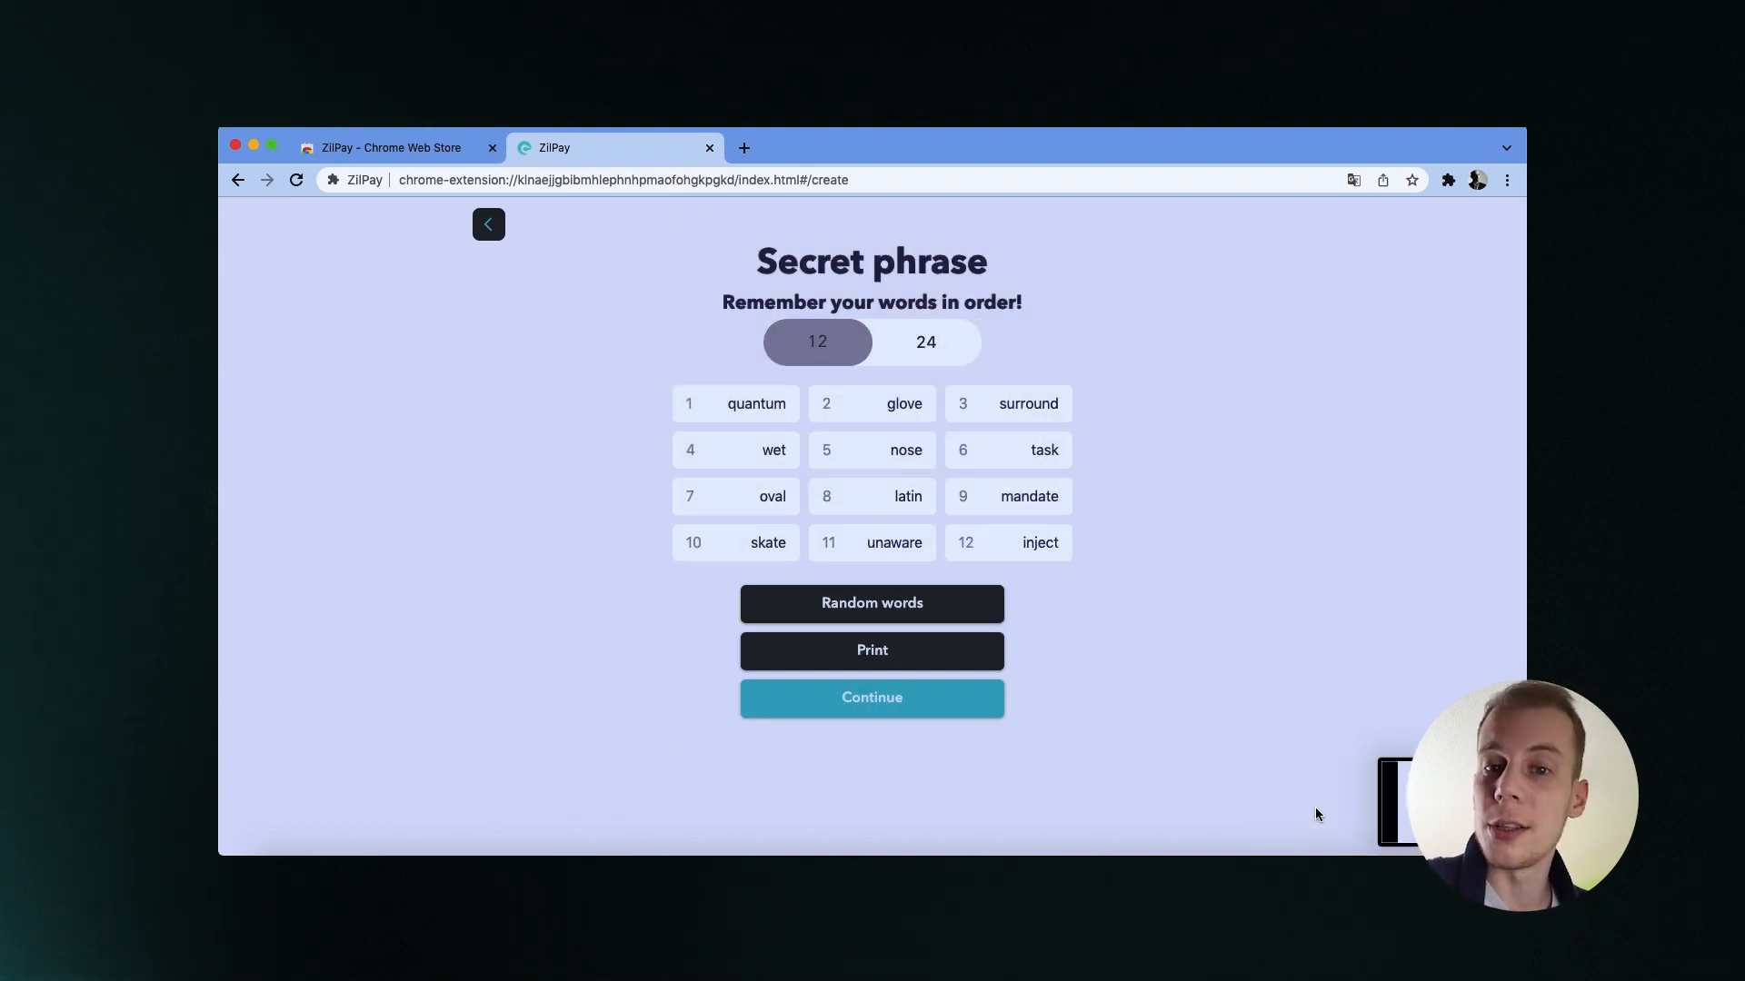
{"action": "mouse_move", "coordinate": [1025, 683]}
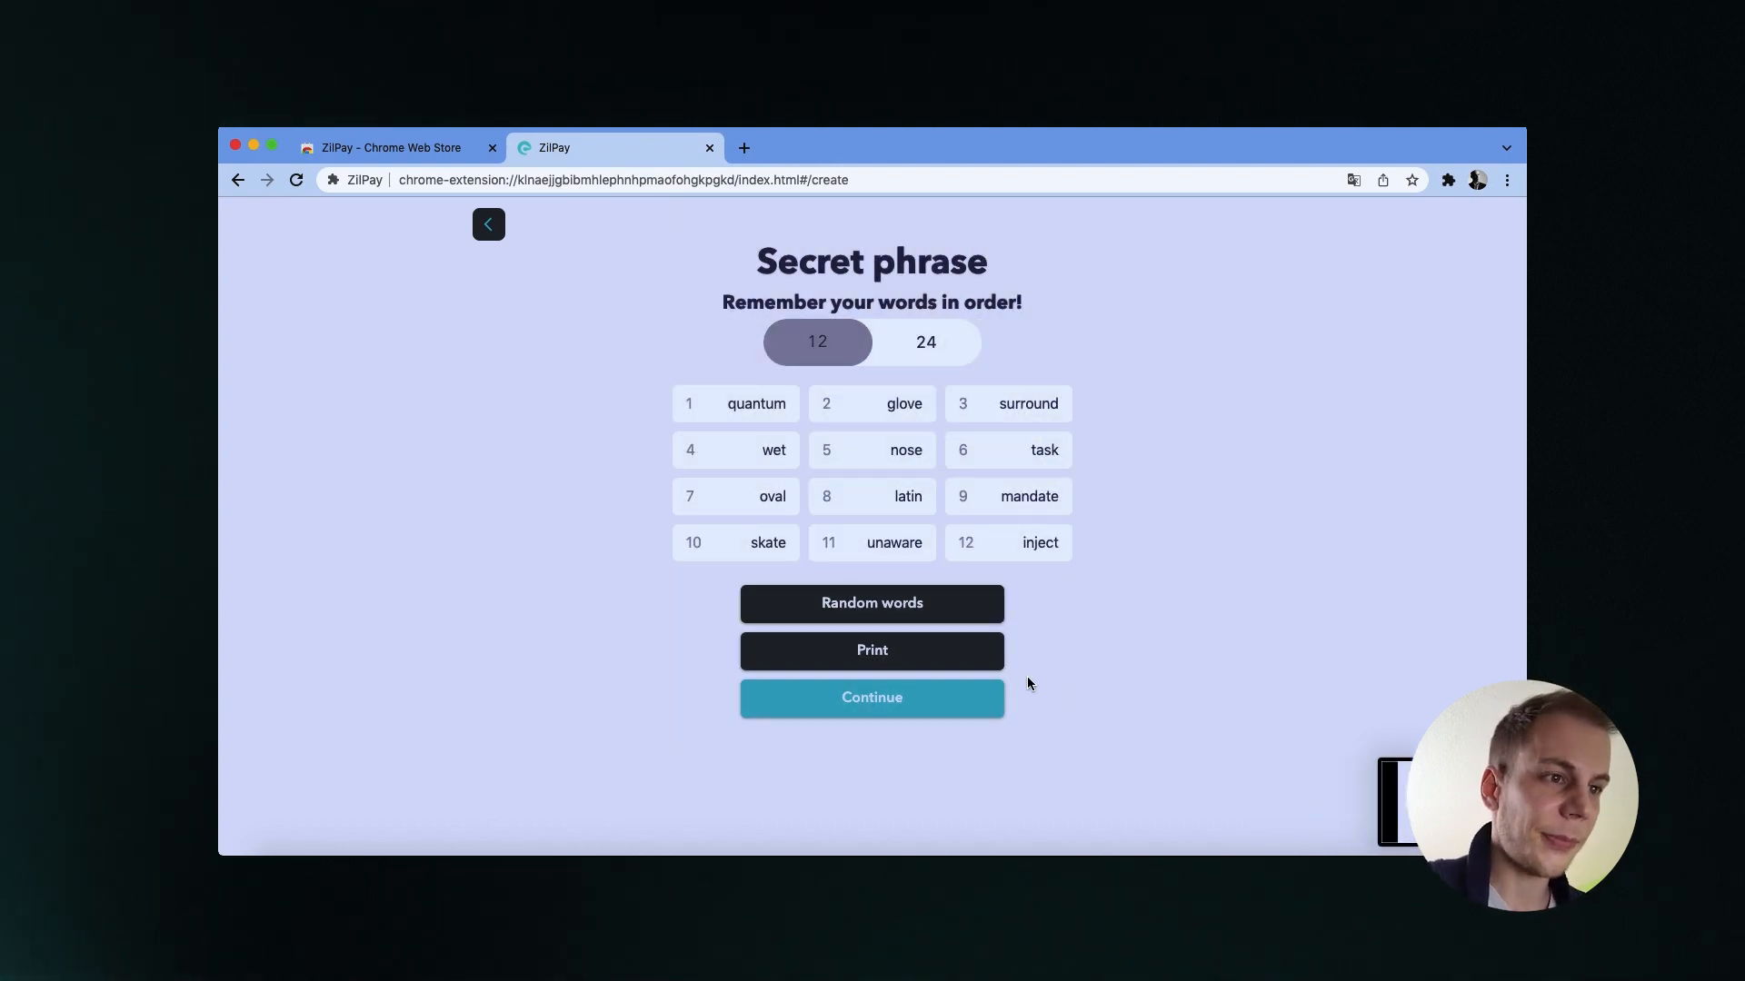
{"action": "left_click", "coordinate": [870, 696]}
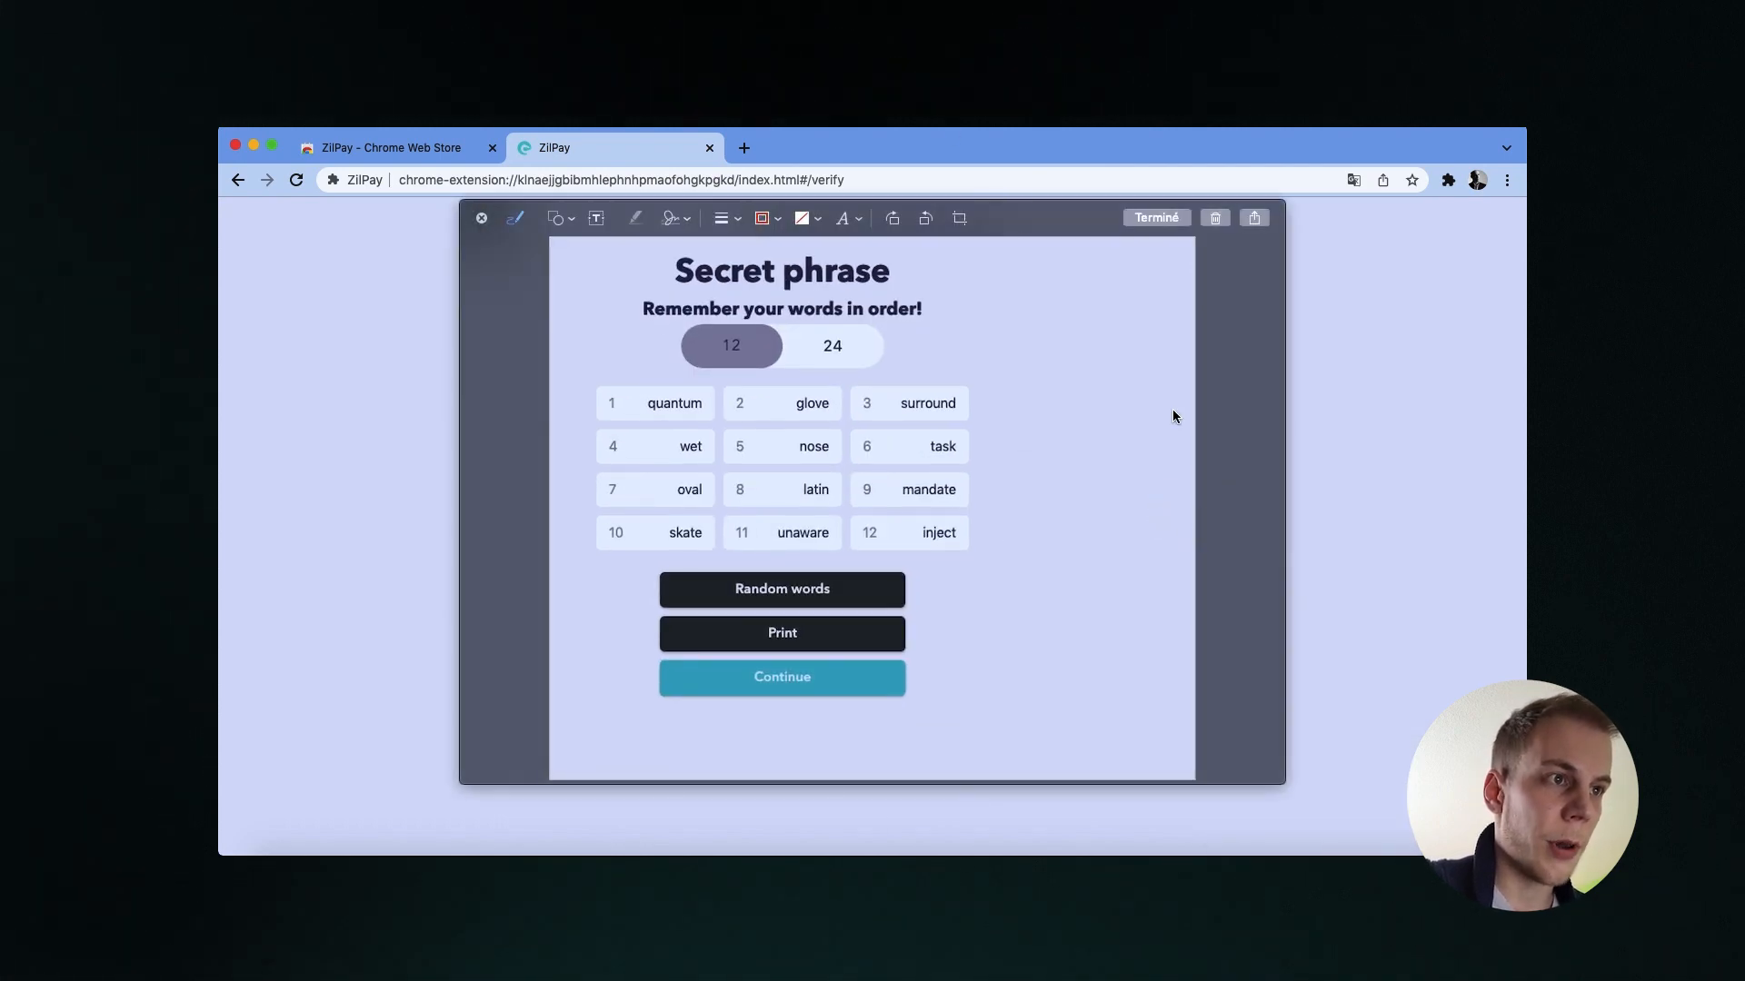
{"action": "left_click", "coordinate": [782, 676]}
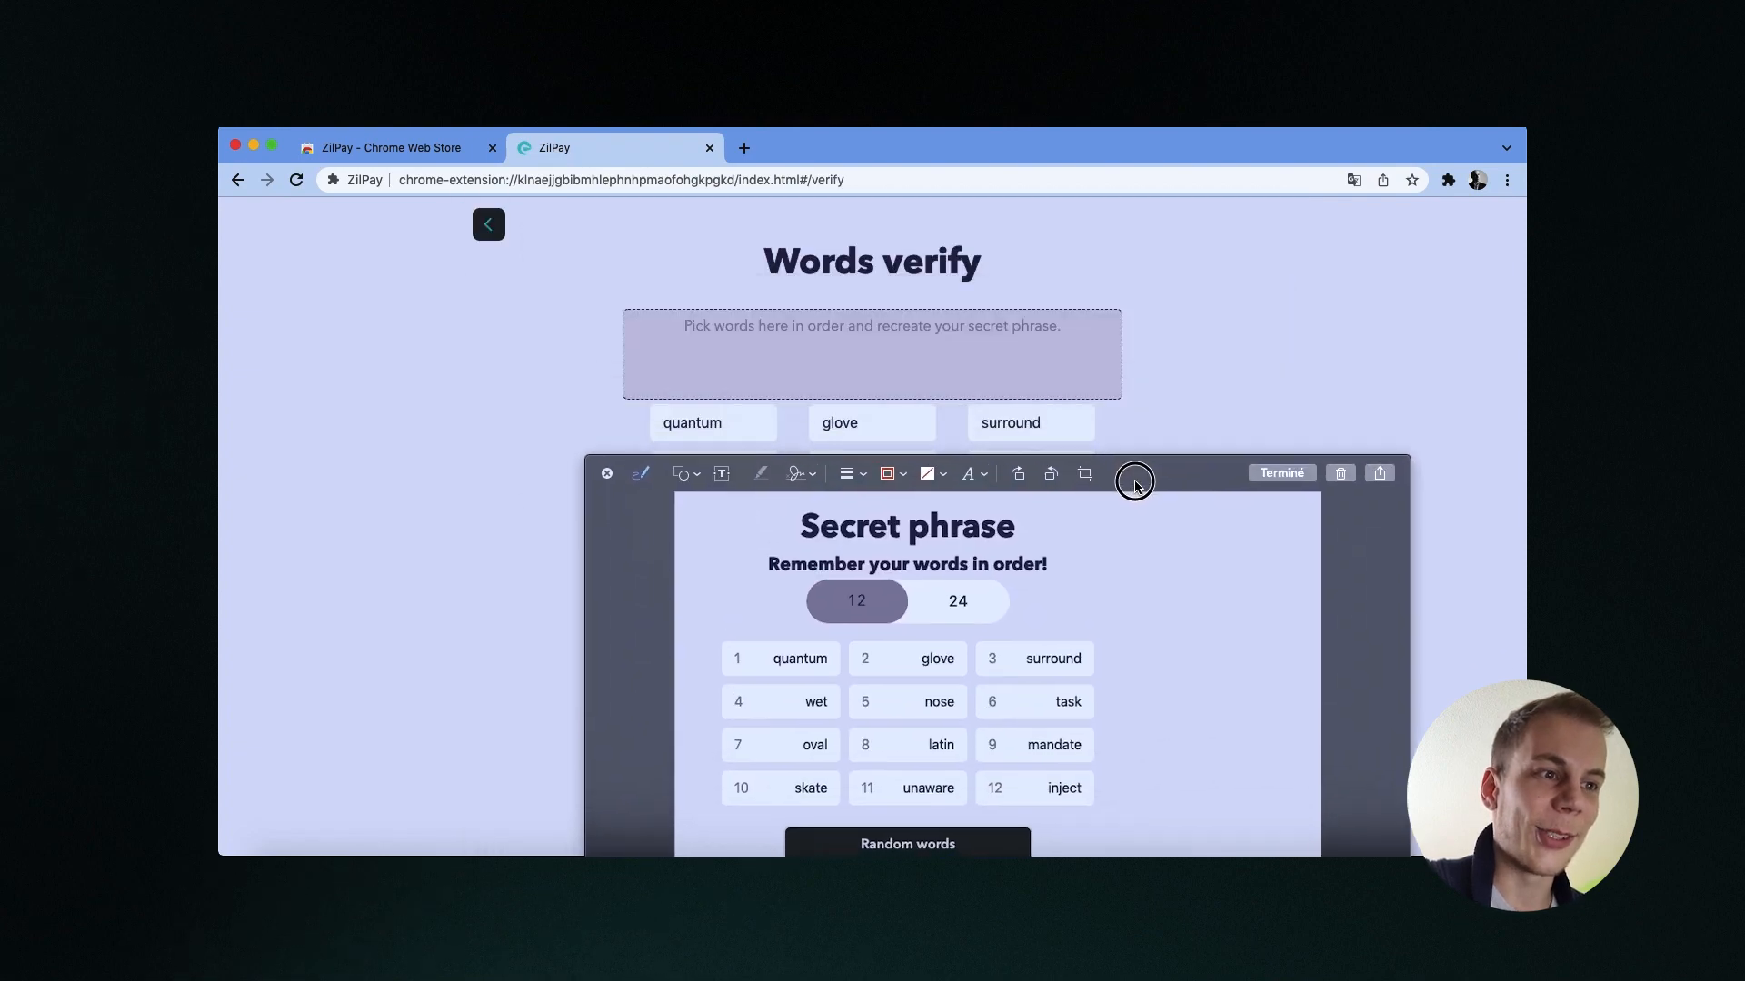
{"action": "left_click", "coordinate": [693, 424]}
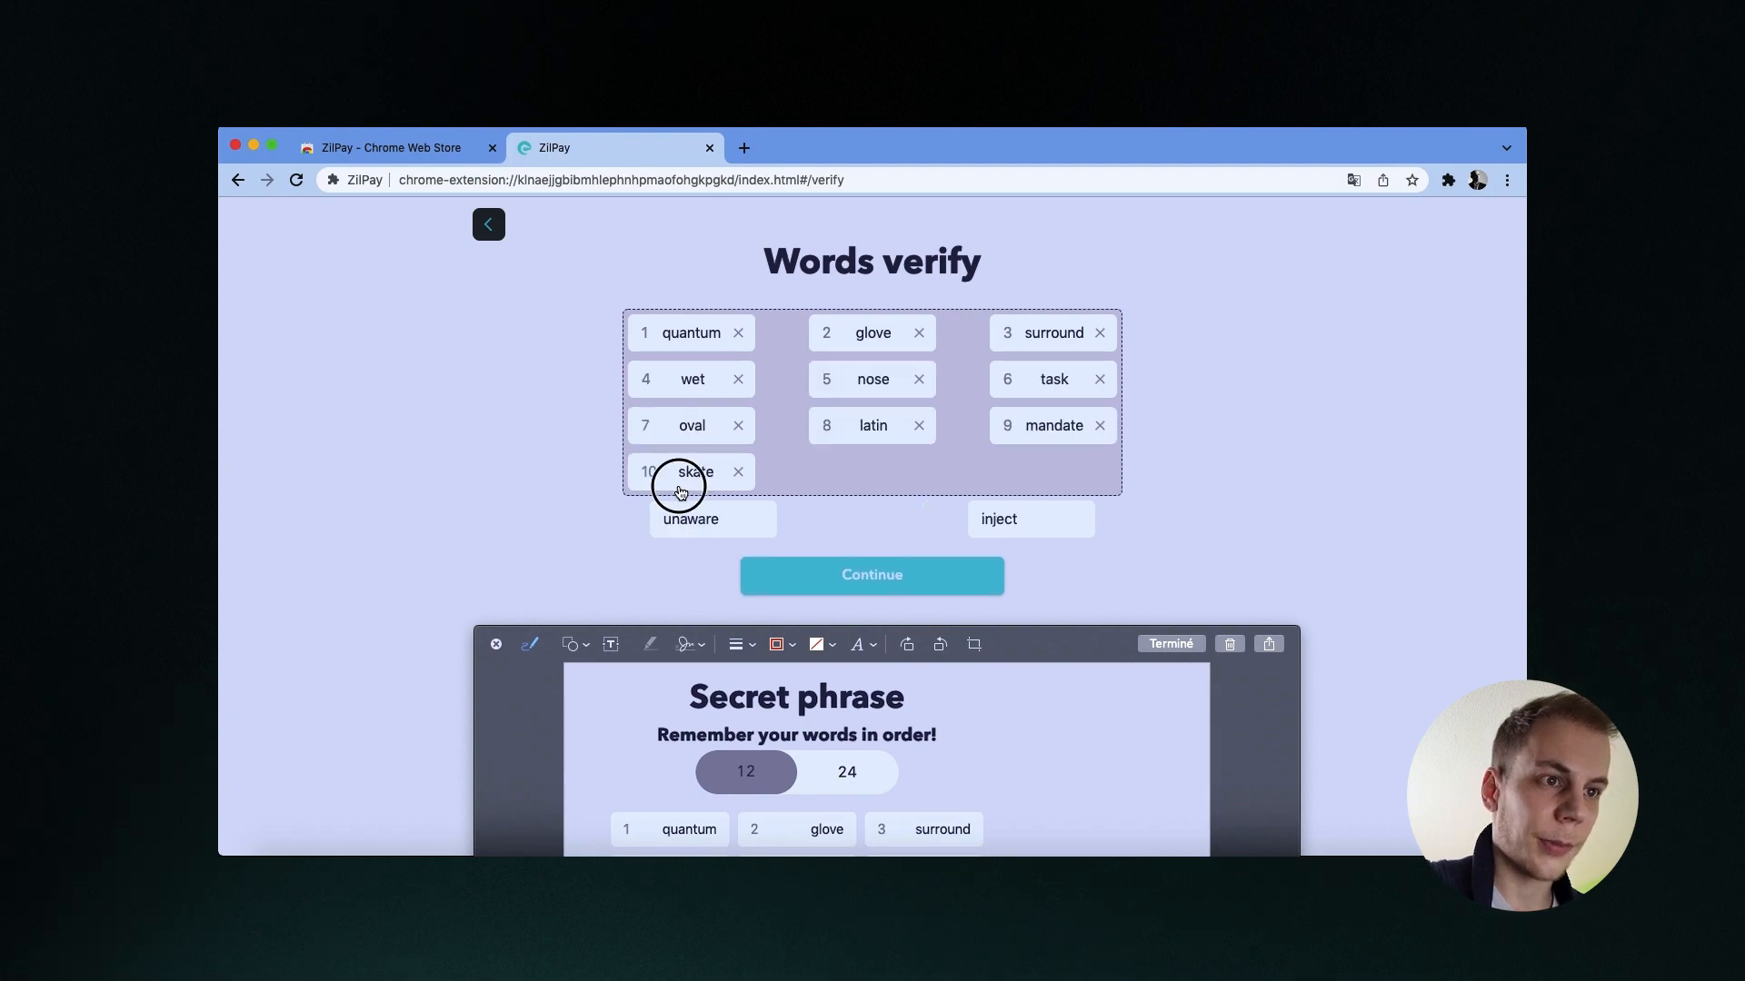
{"action": "left_click", "coordinate": [712, 518]}
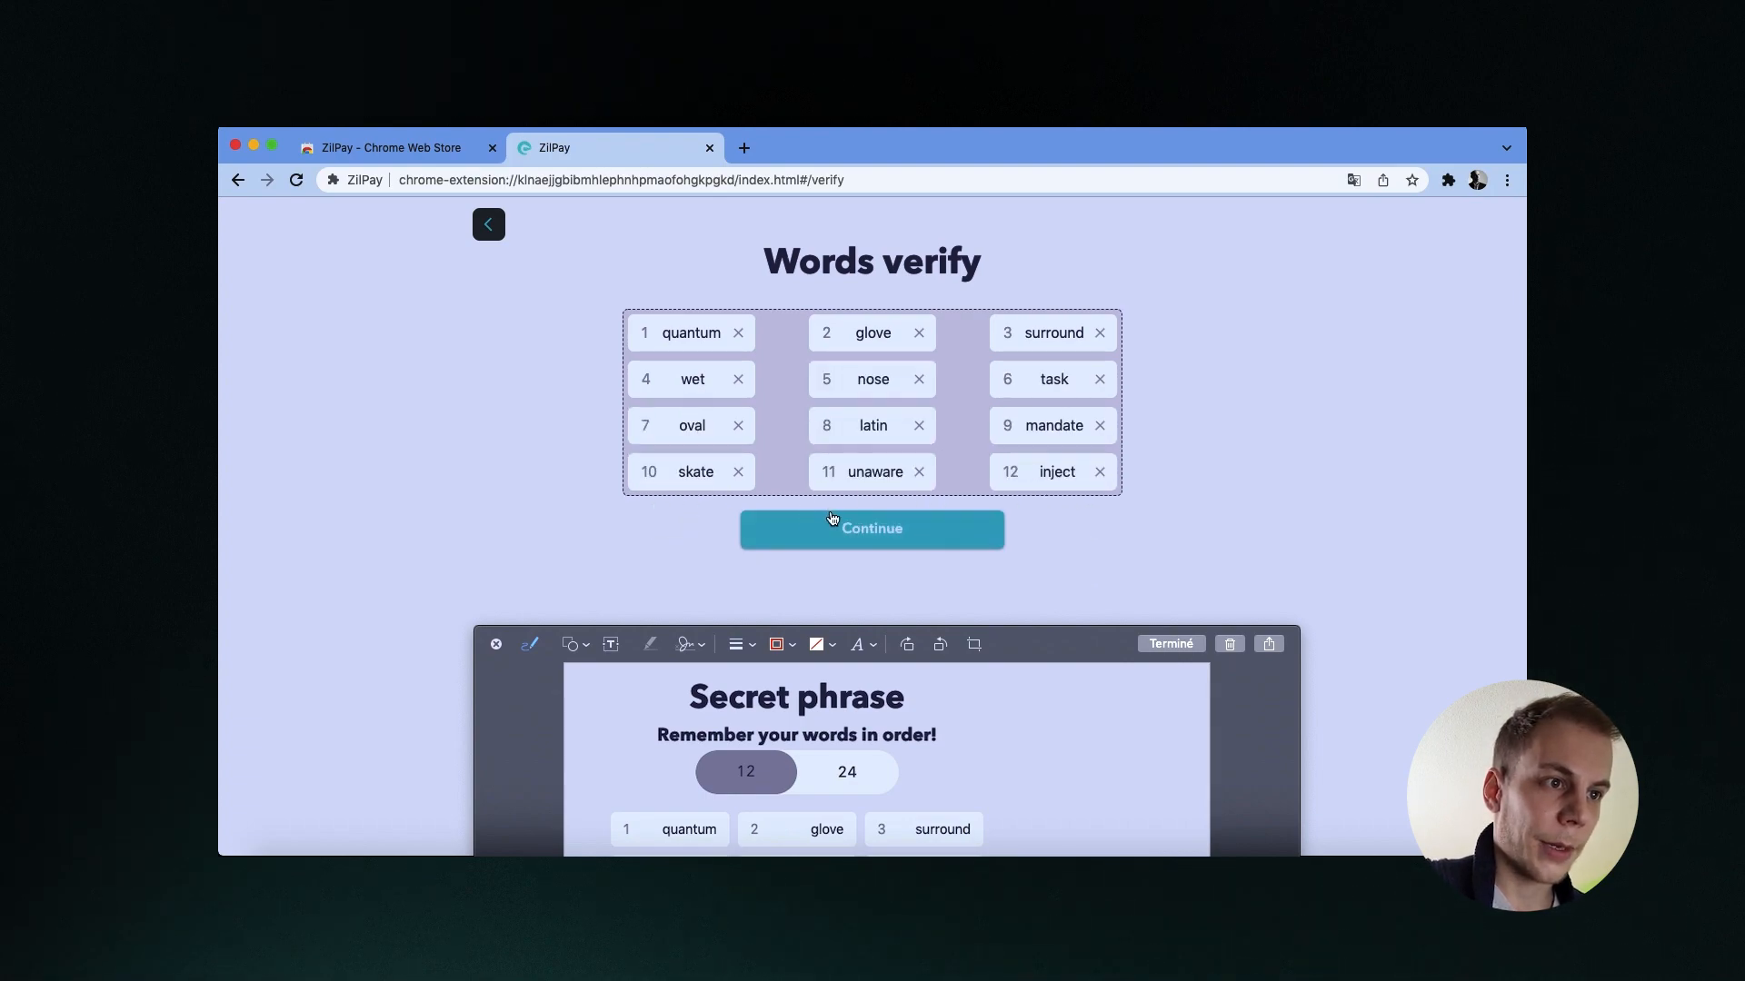
Continue past verification and replace 'Account 0' with the wallet name Kevin wall
{"action": "left_click", "coordinate": [870, 527]}
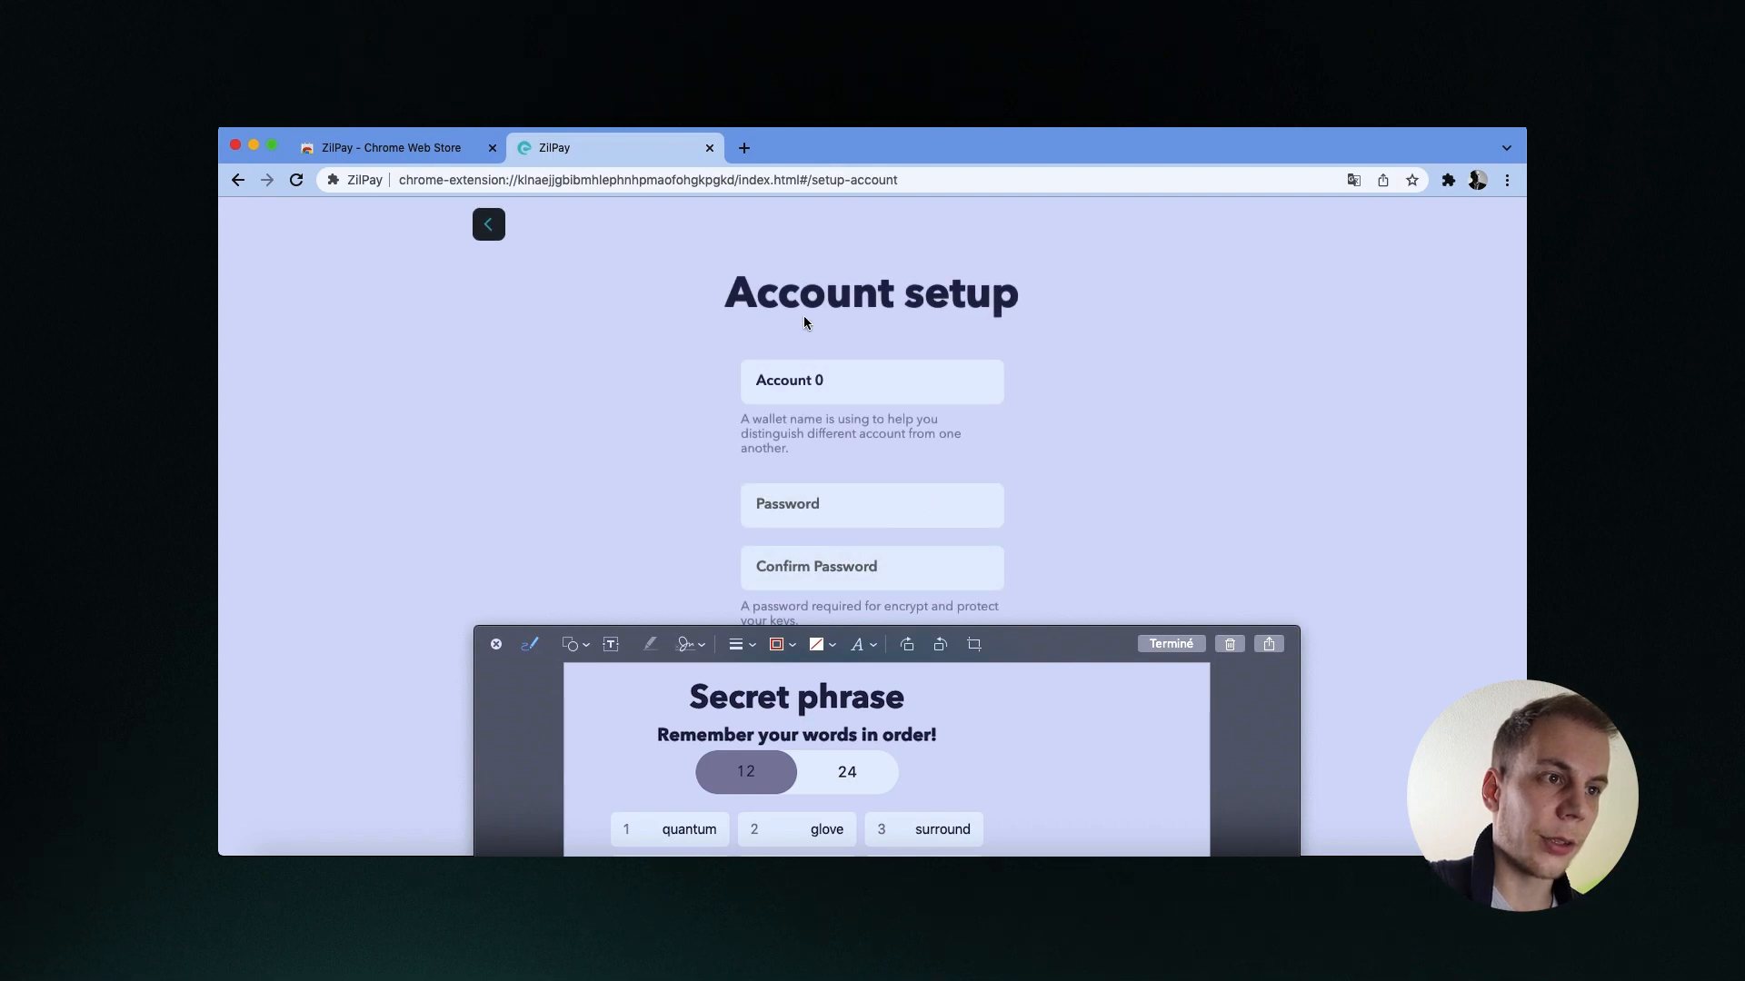
{"action": "double_click", "coordinate": [787, 380]}
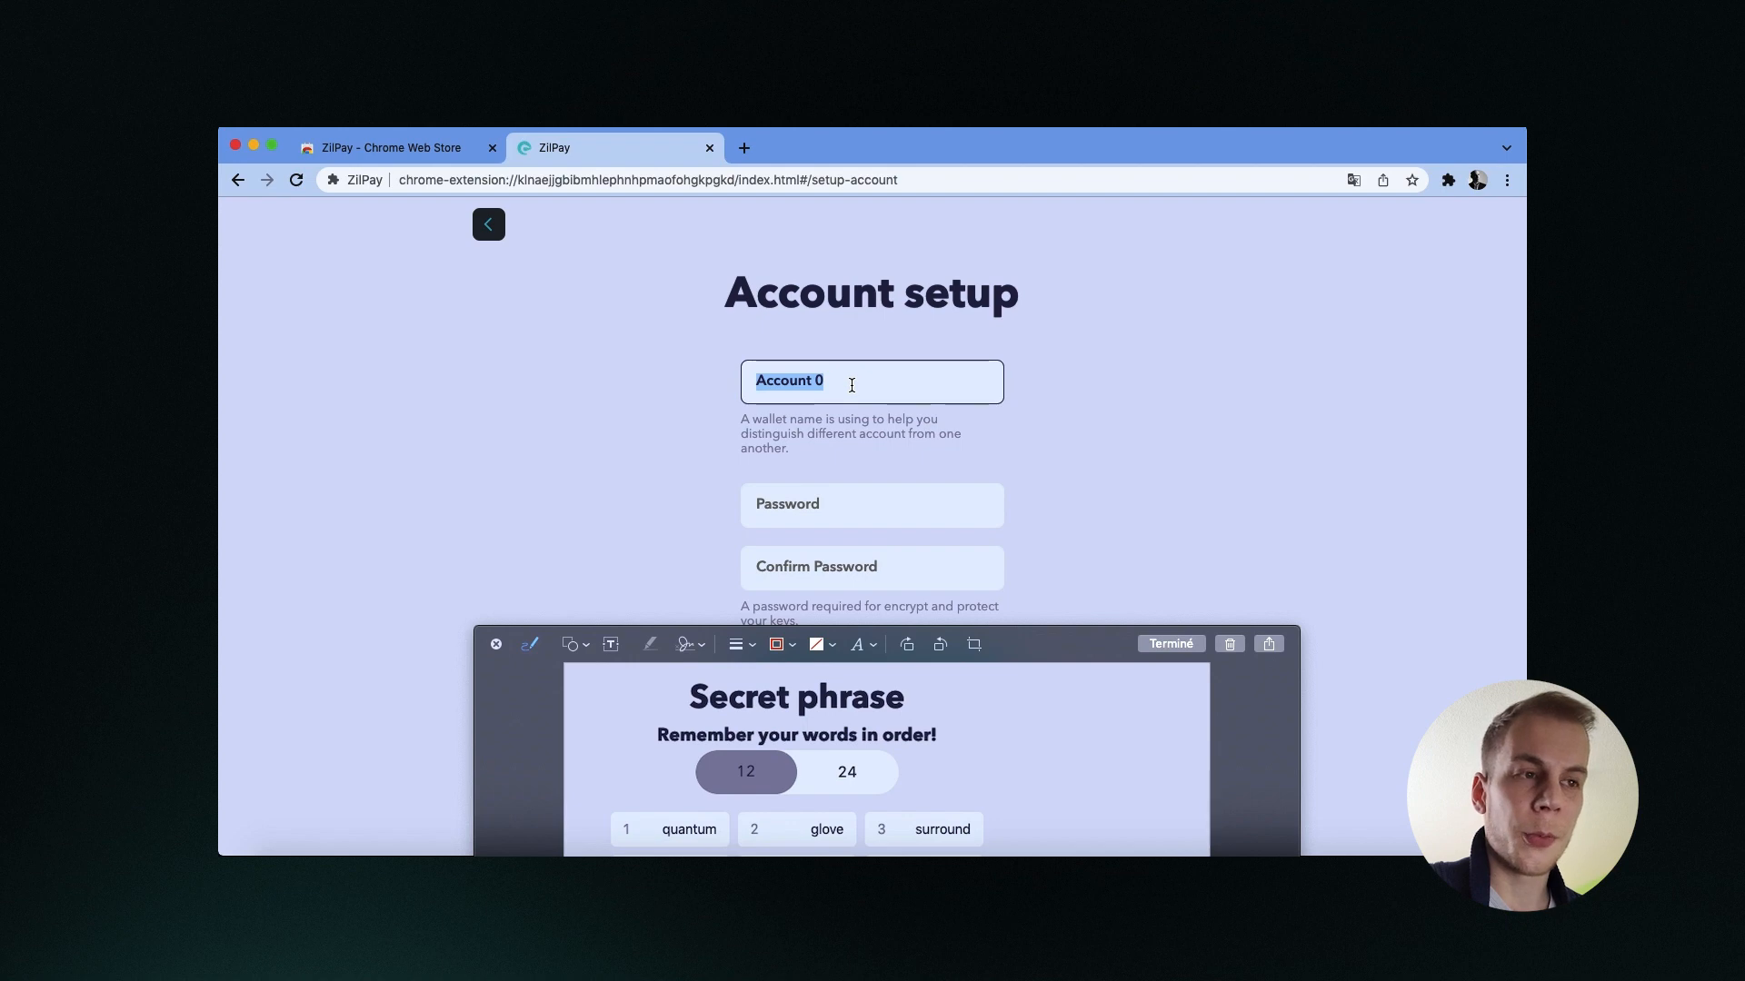
{"action": "type", "text": "Kevin wall"}
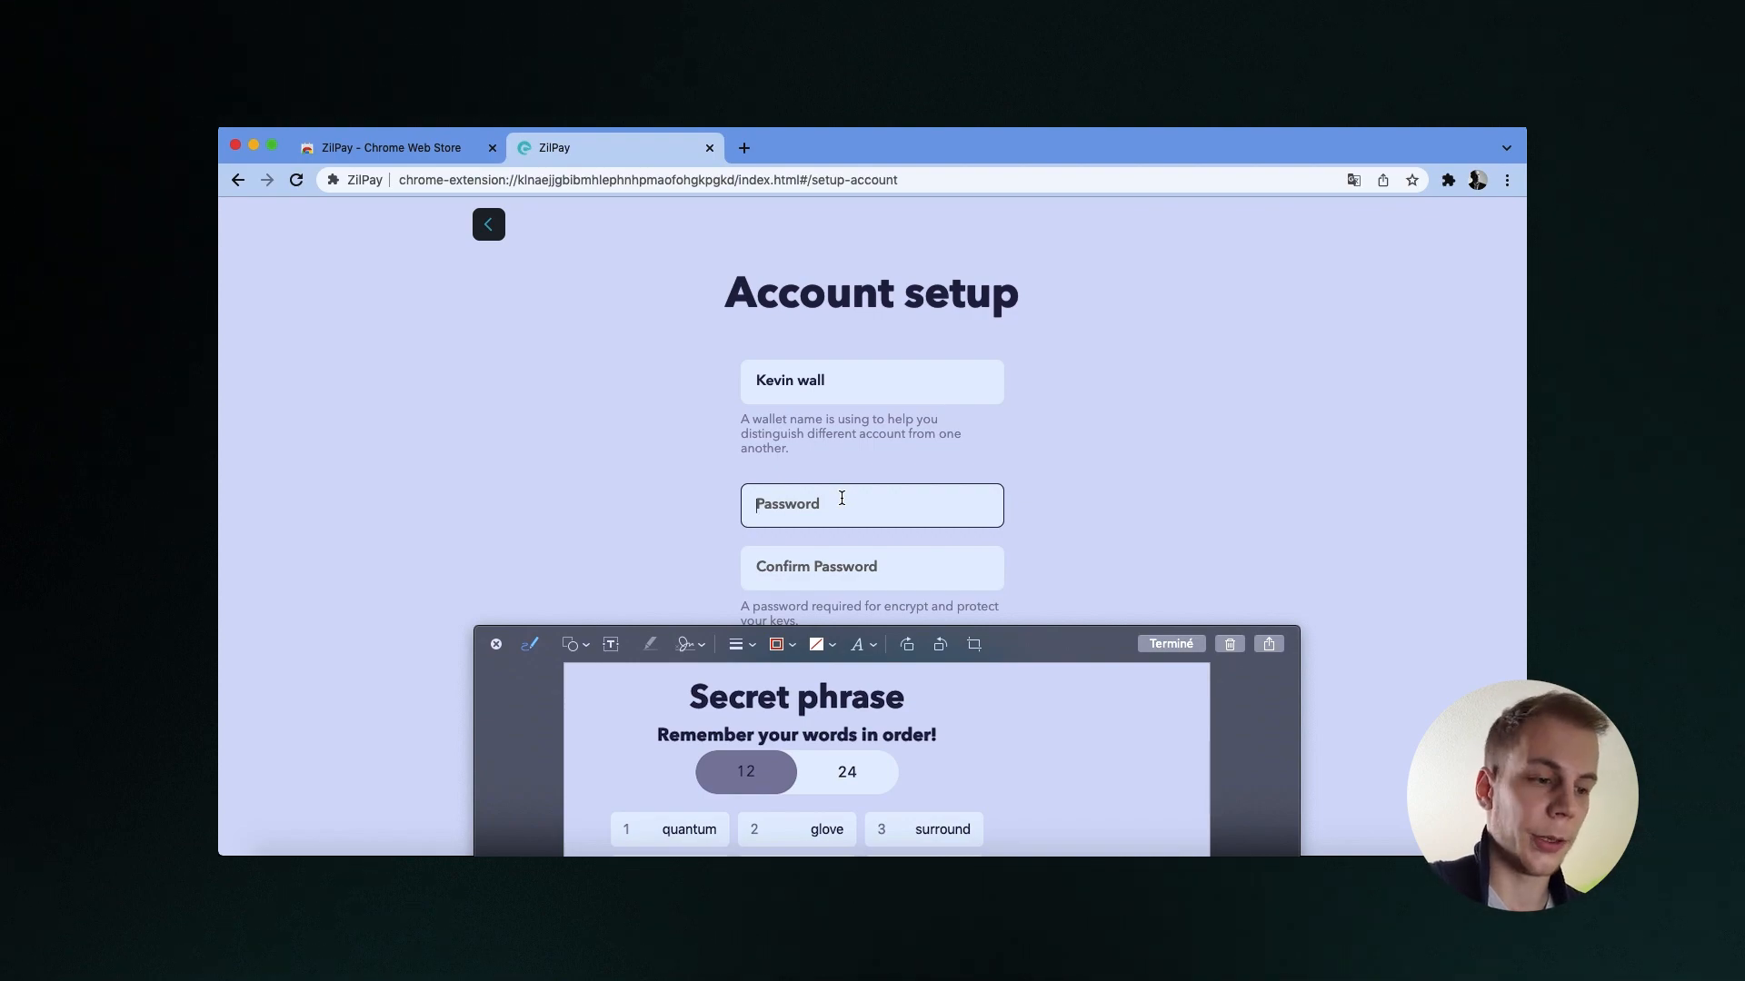
Set and confirm the password, accept the privacy policy and submit the account setup
{"action": "type", "text": "••••••••"}
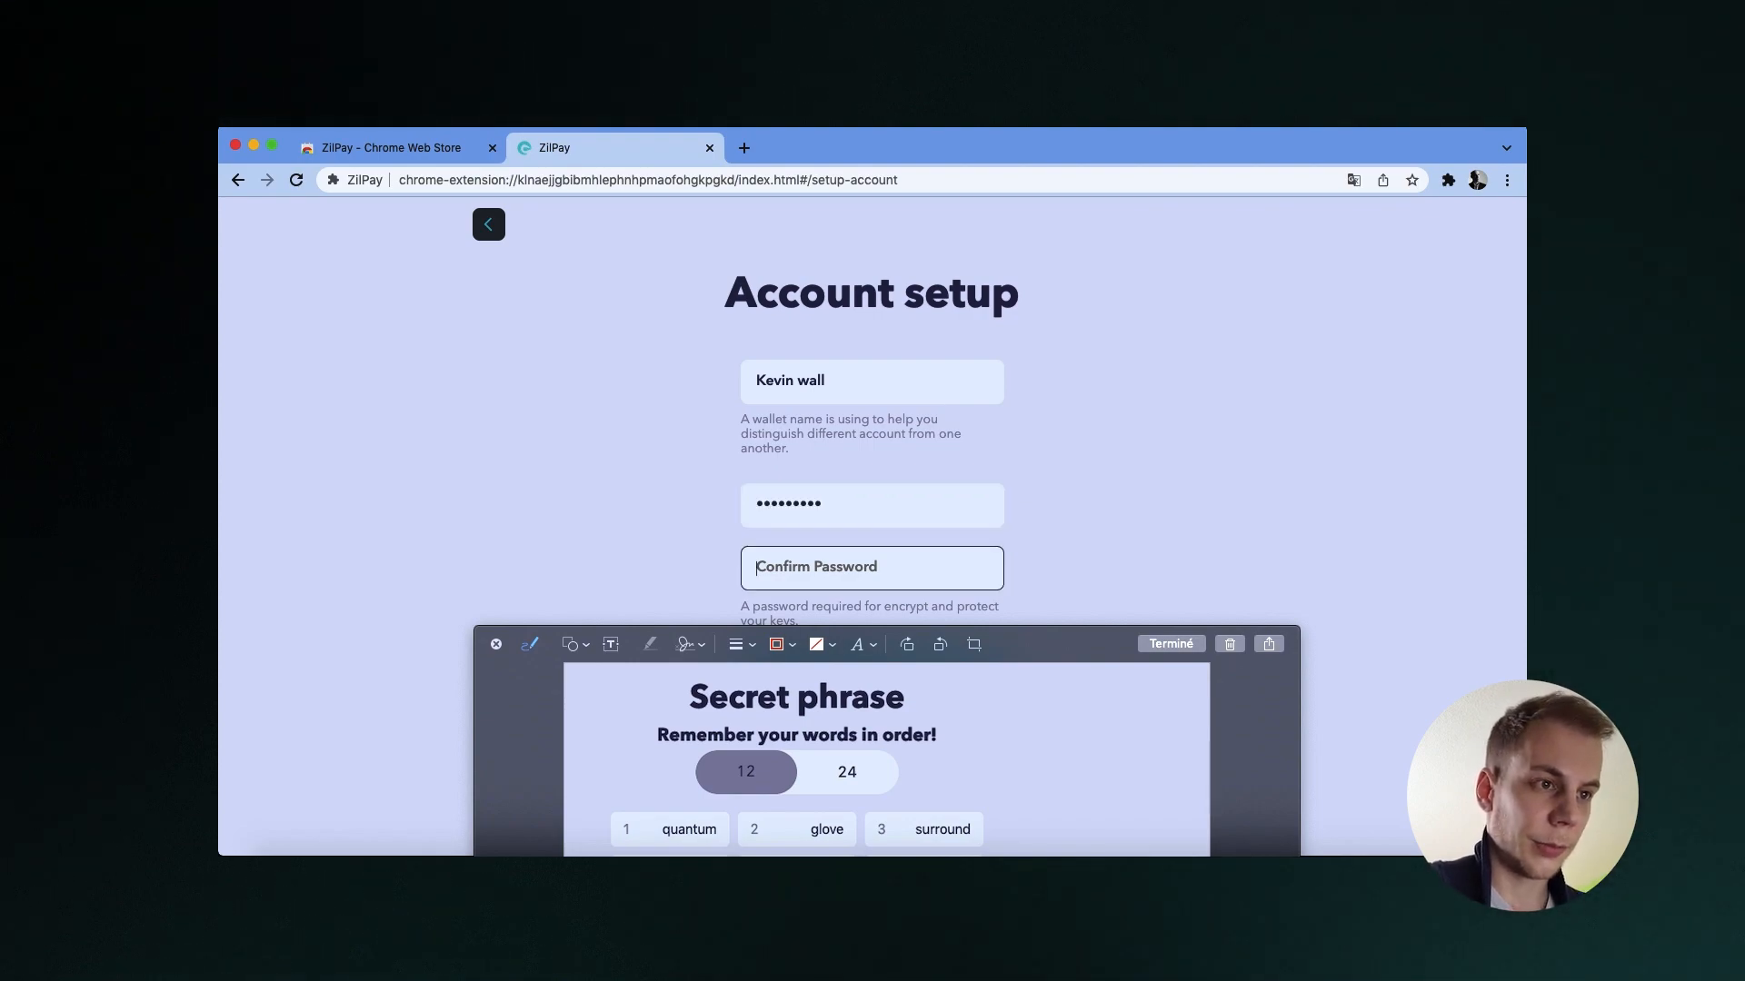
{"action": "type", "text": "••"}
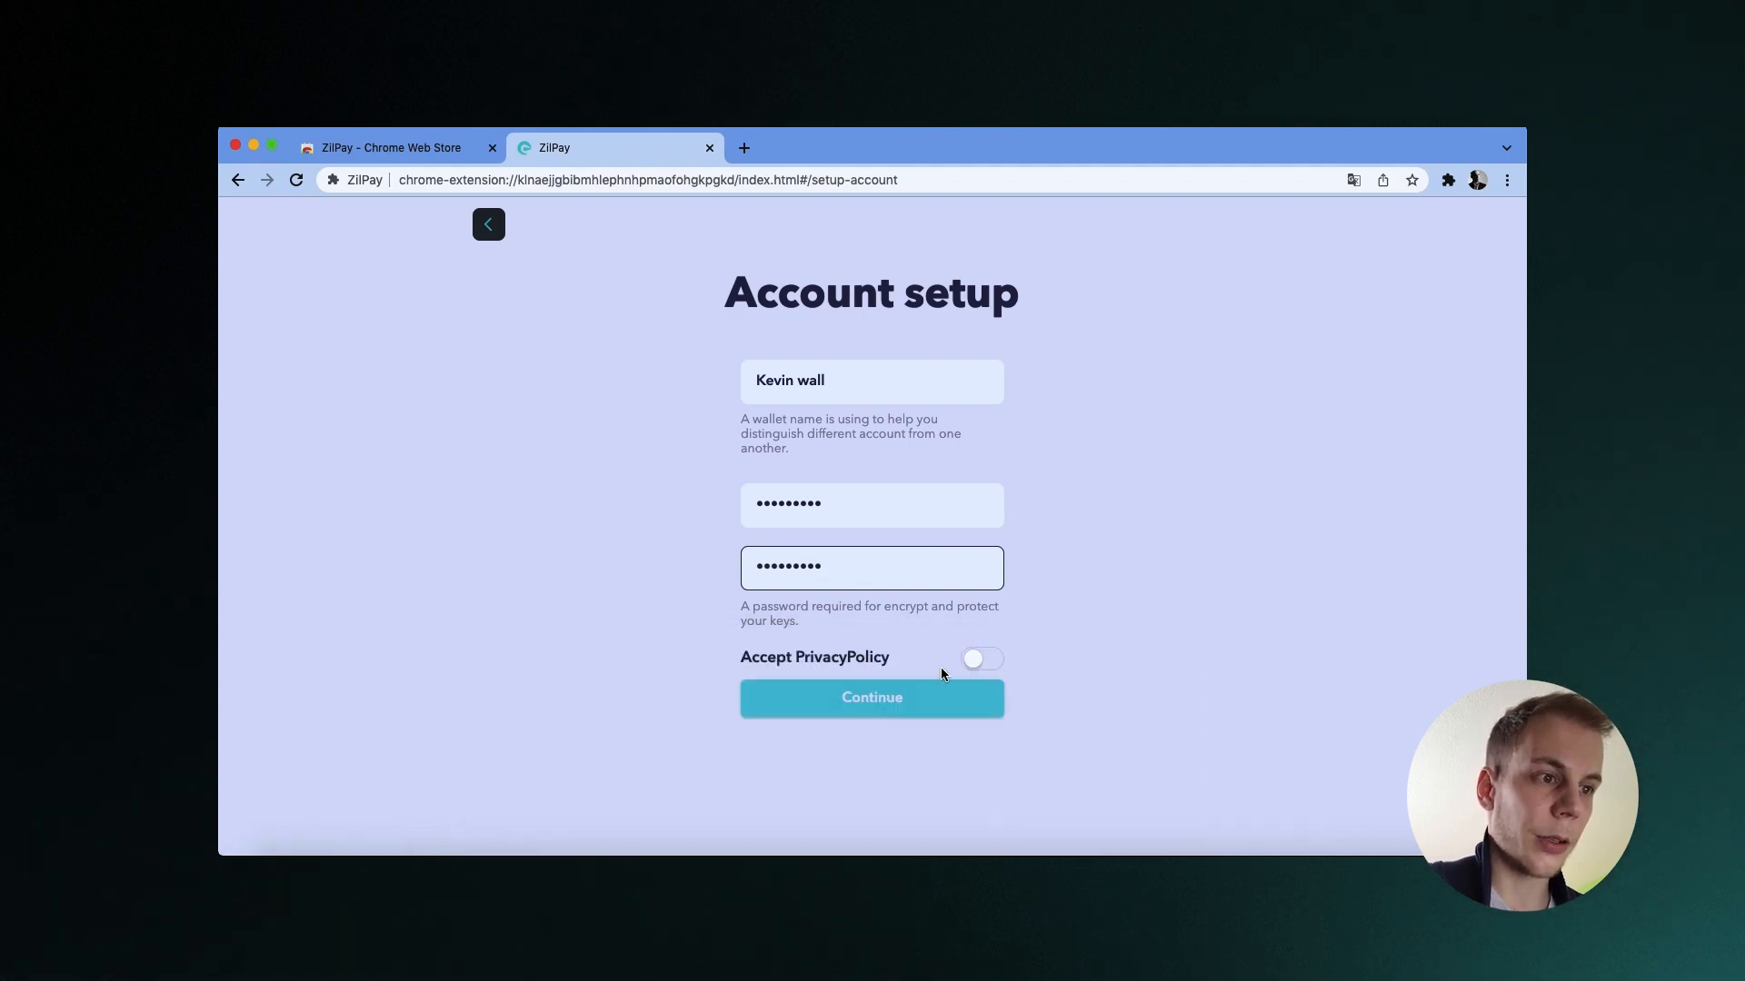
{"action": "left_click", "coordinate": [980, 658]}
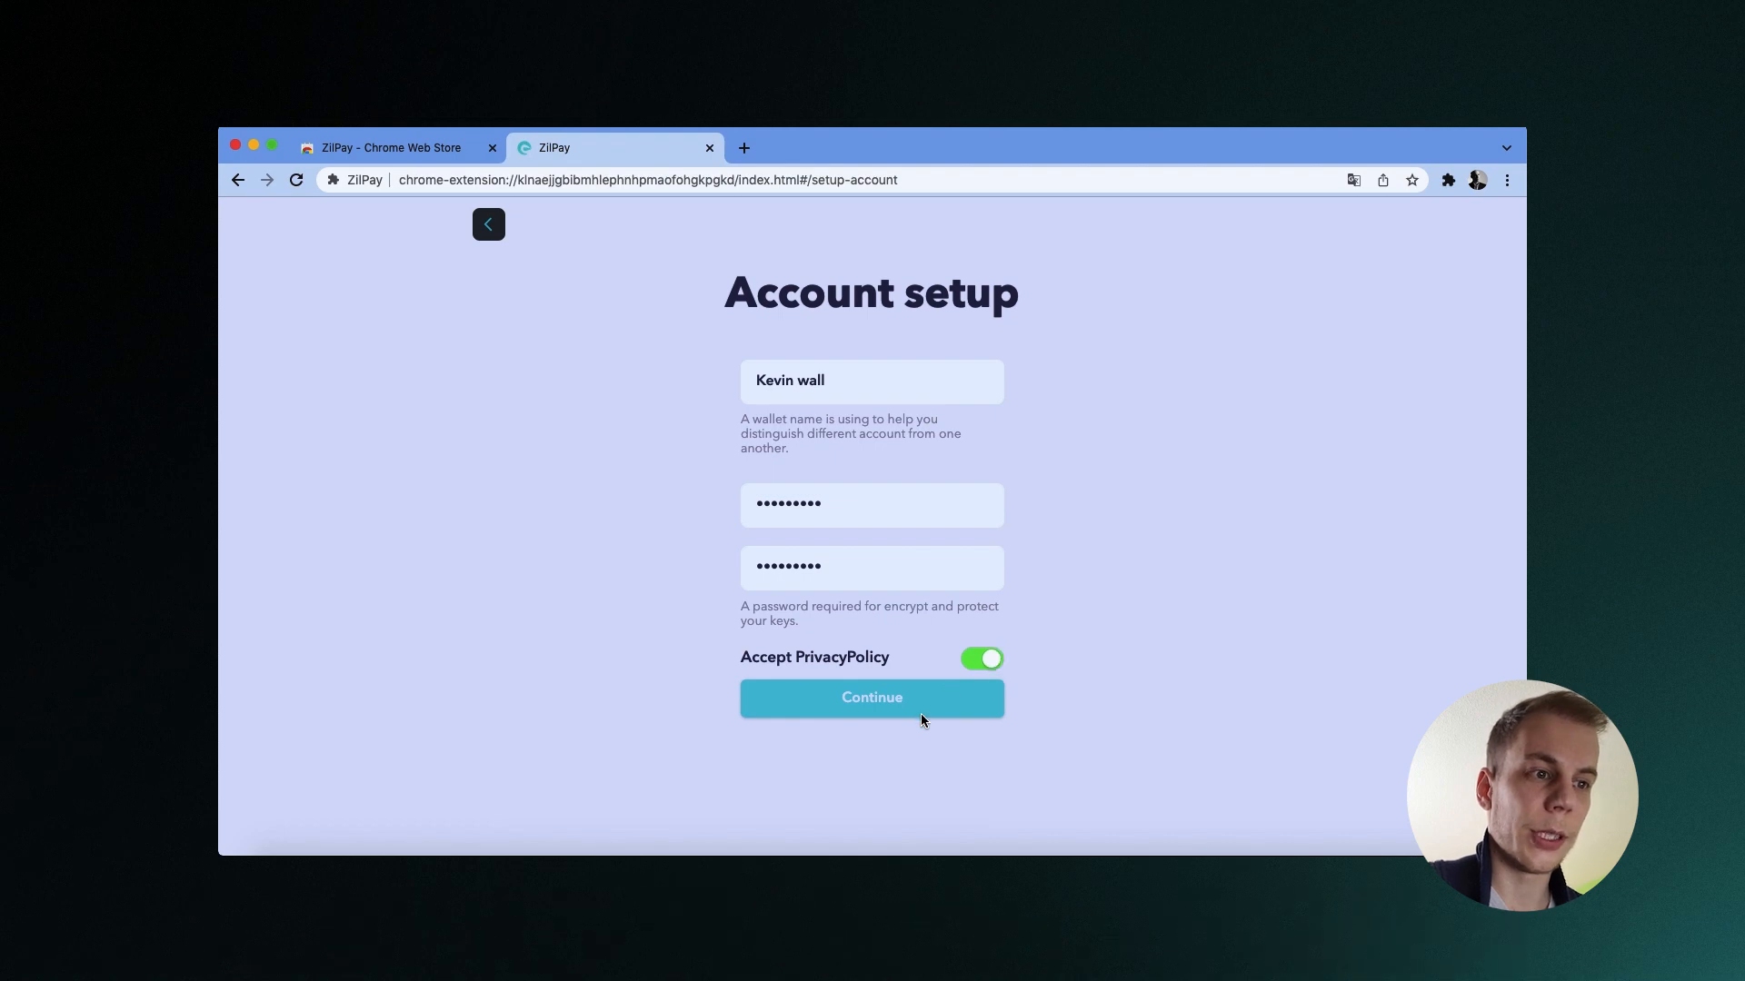
{"action": "left_click", "coordinate": [870, 698]}
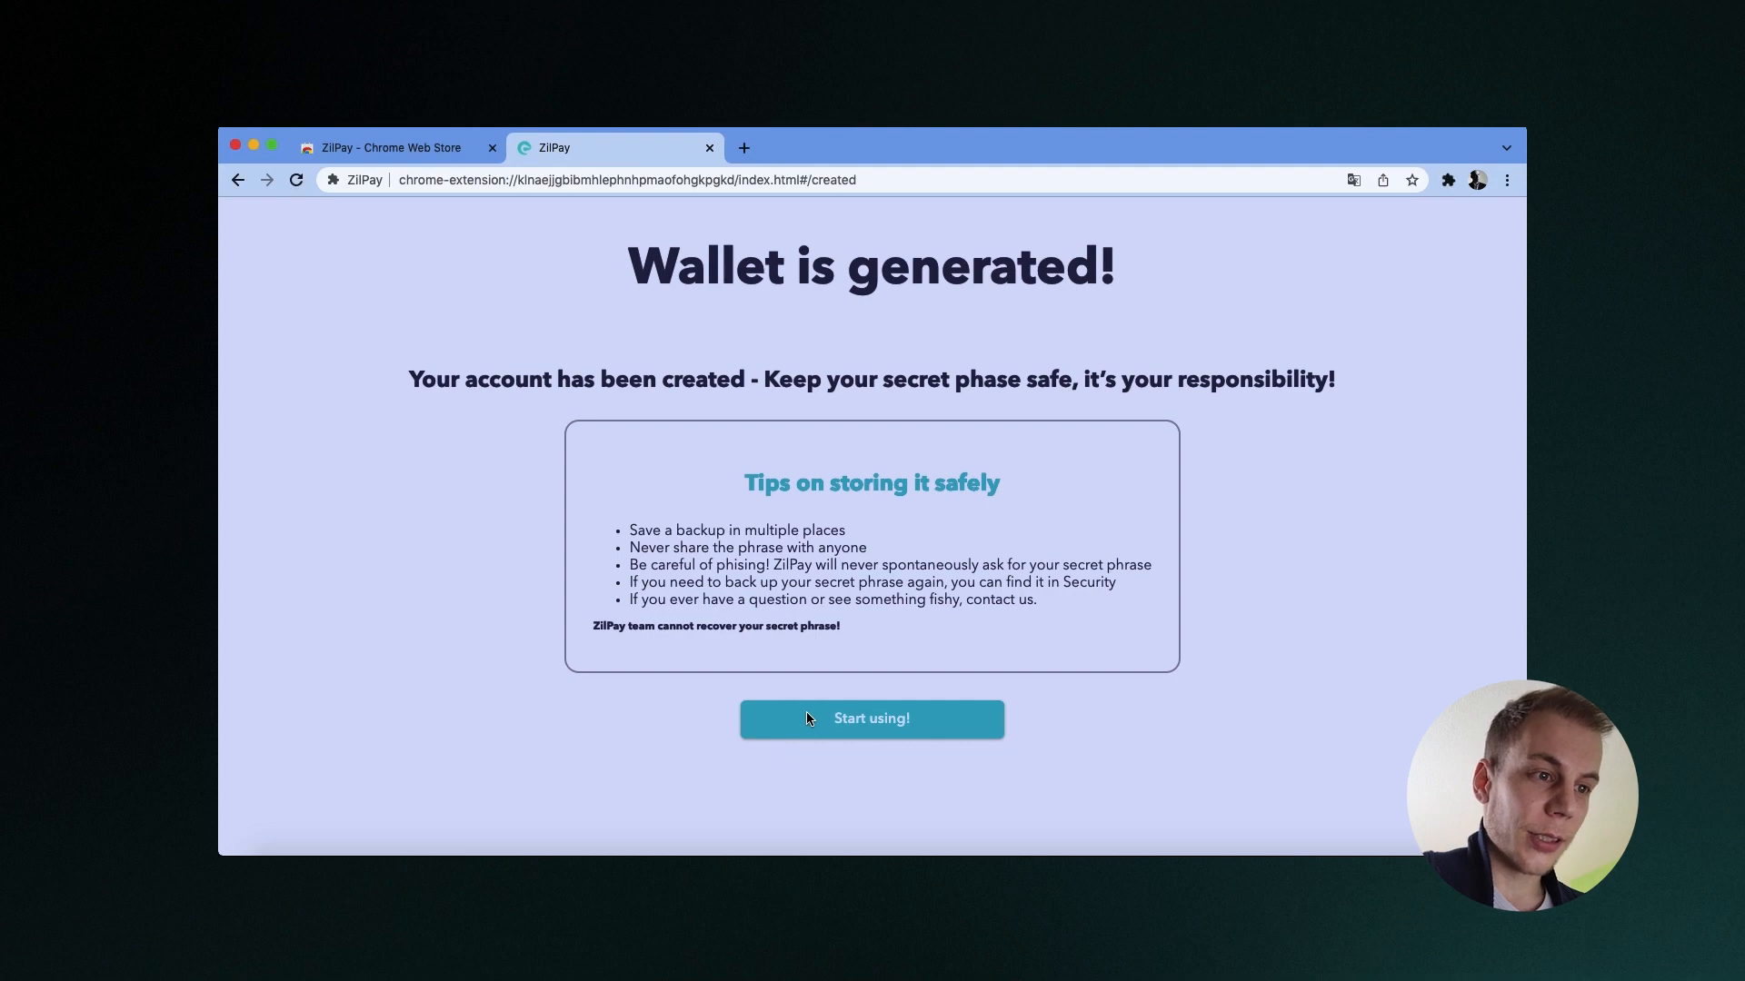
{"action": "left_click", "coordinate": [871, 717]}
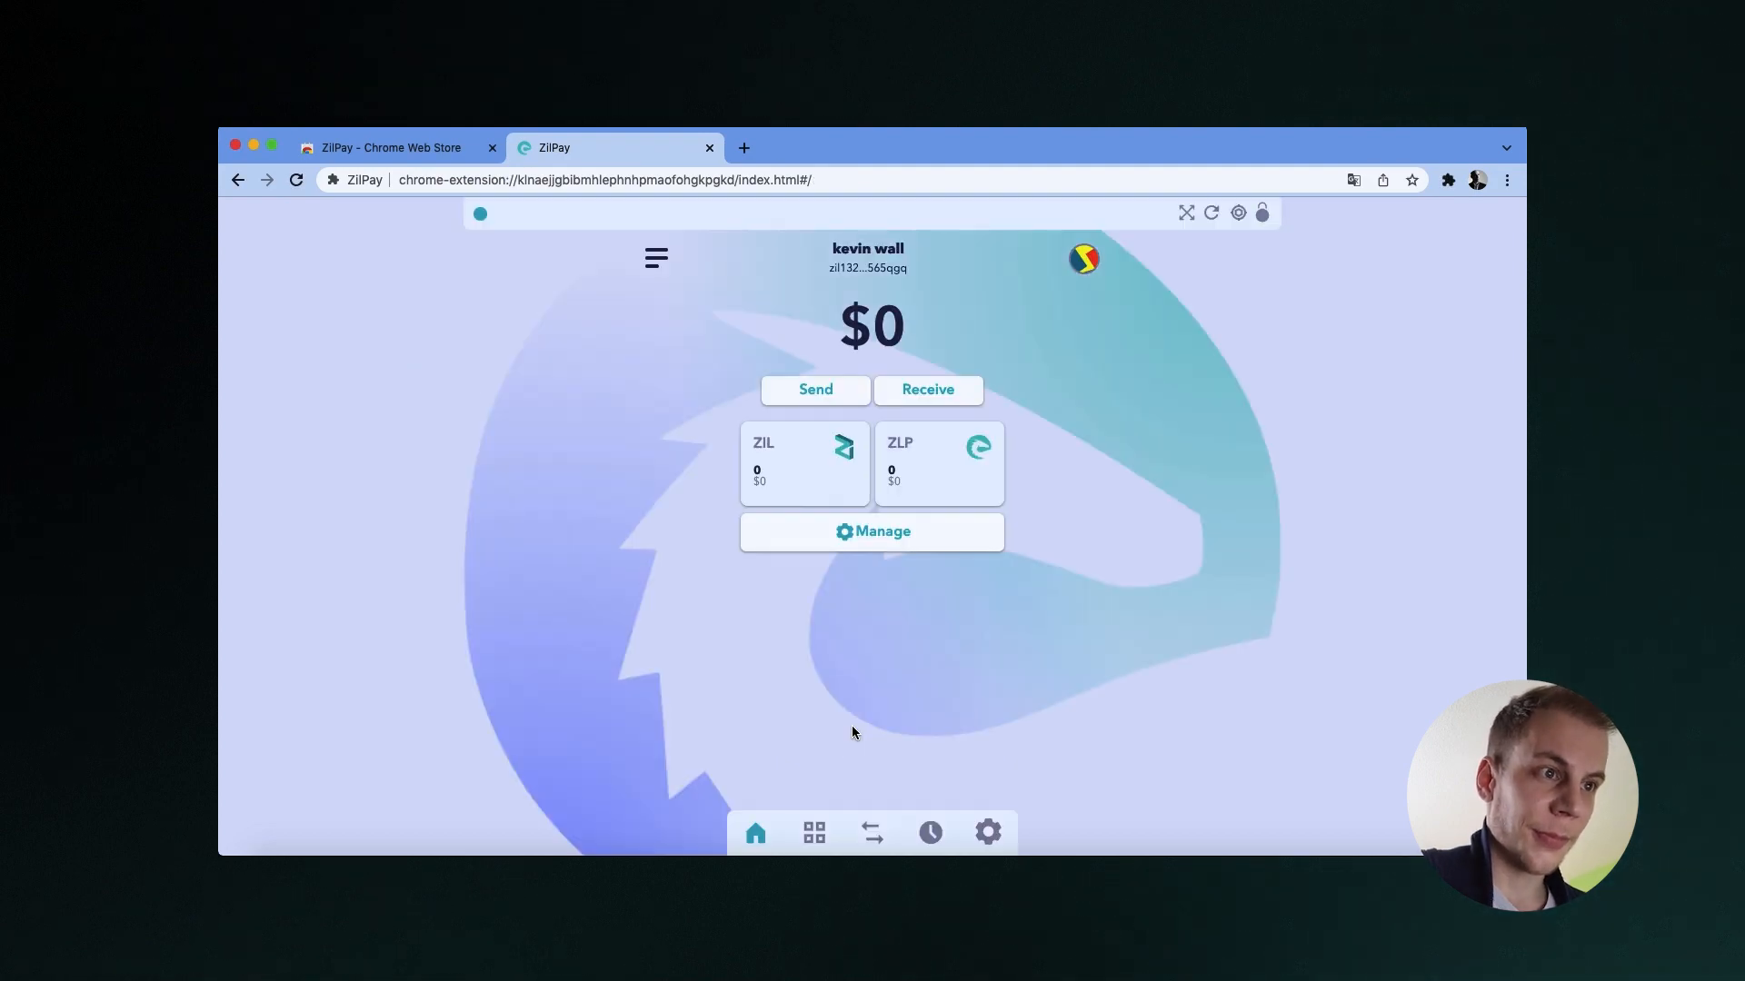